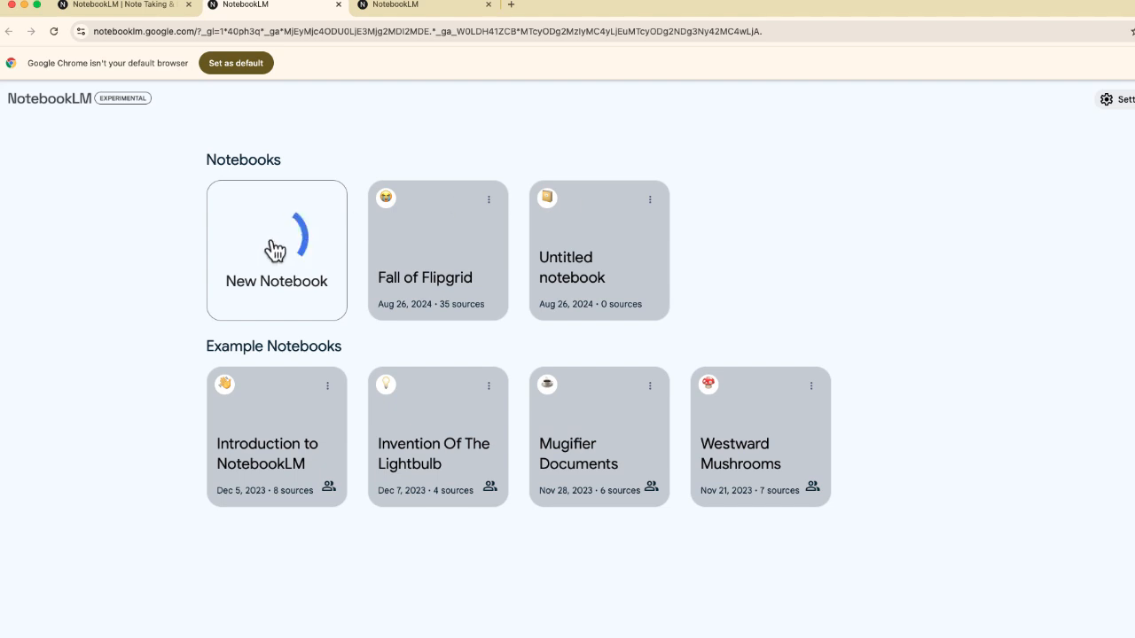
# Start a brand-new notebook from the NotebookLM home page
pyautogui.click(277, 248)
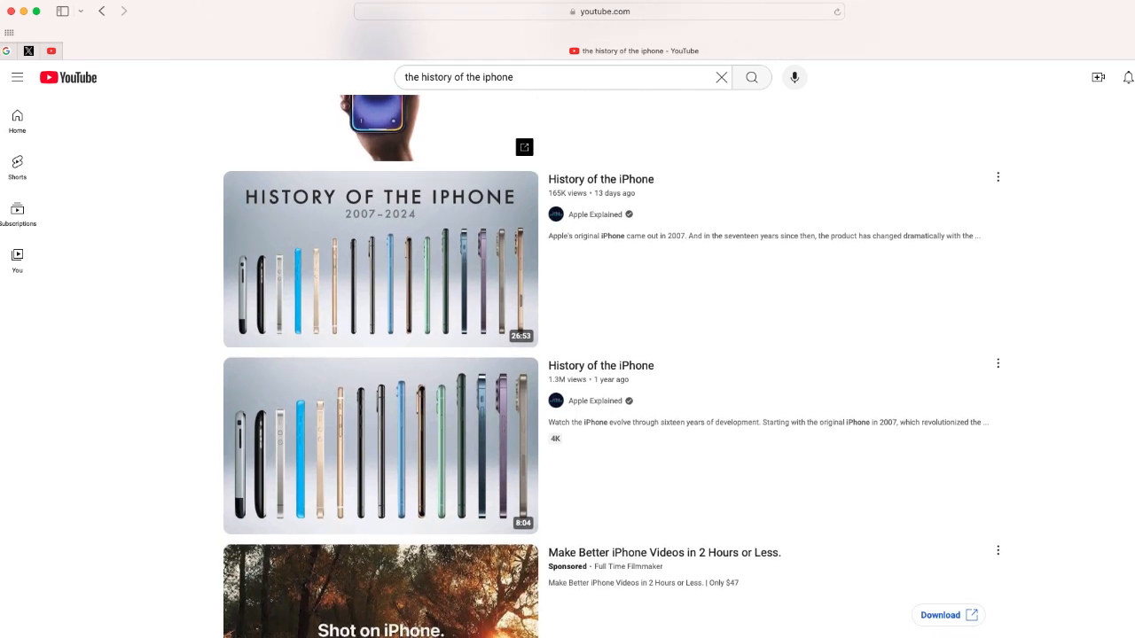
# Copy the share link of the History of the iPhone 2007–2024 video from YouTube search results
pyautogui.scroll(-3)
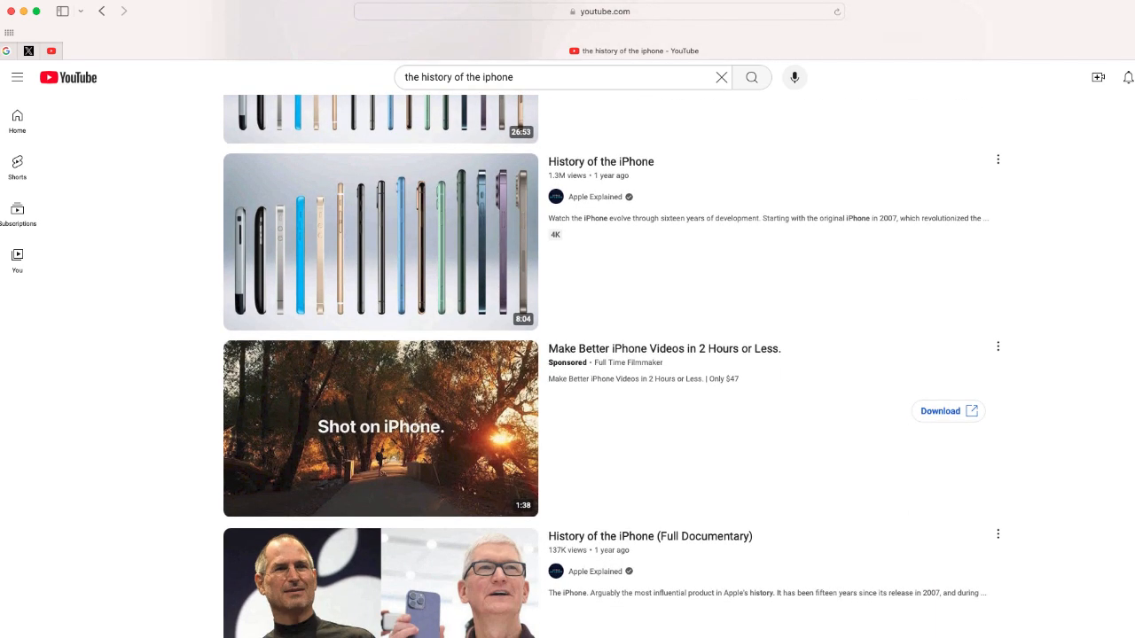
pyautogui.scroll(-3)
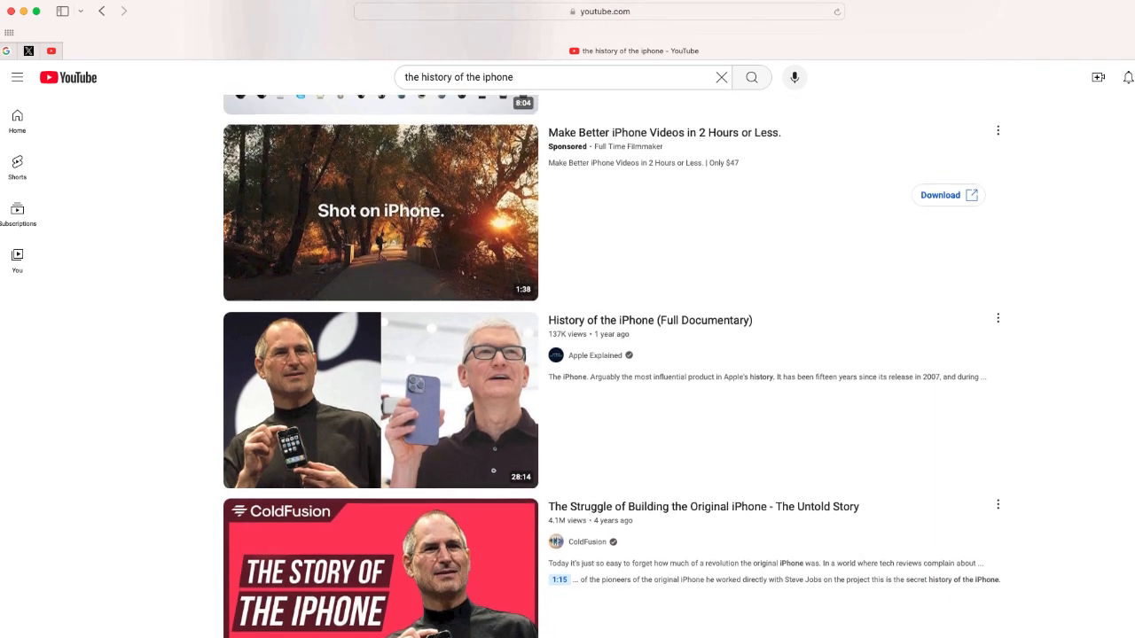
pyautogui.scroll(3)
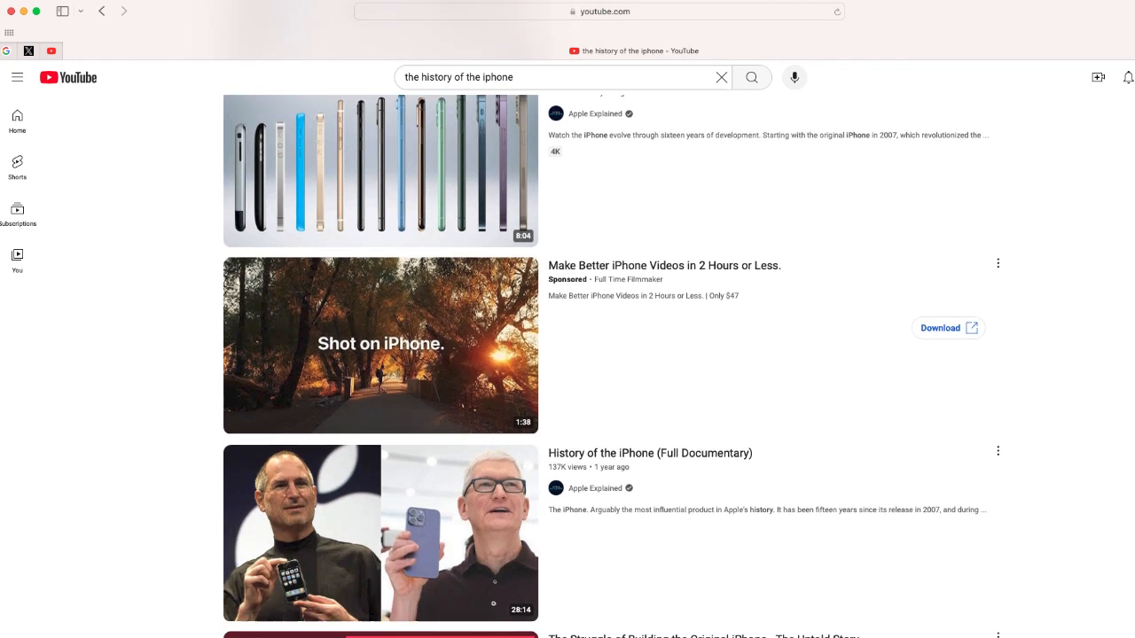
pyautogui.scroll(-3)
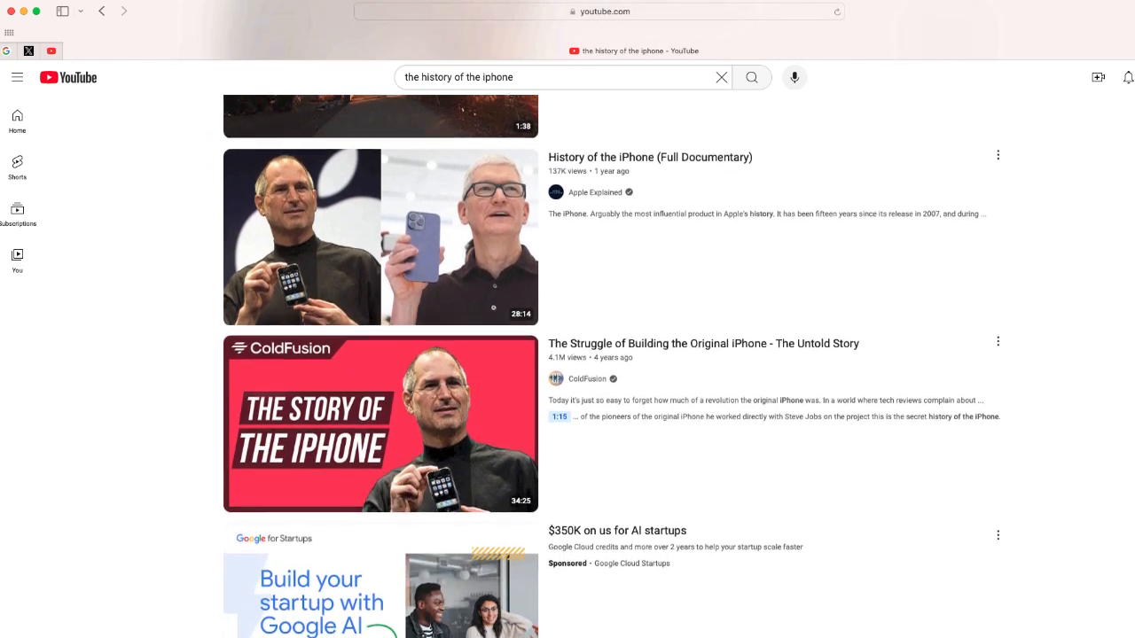
pyautogui.scroll(-3)
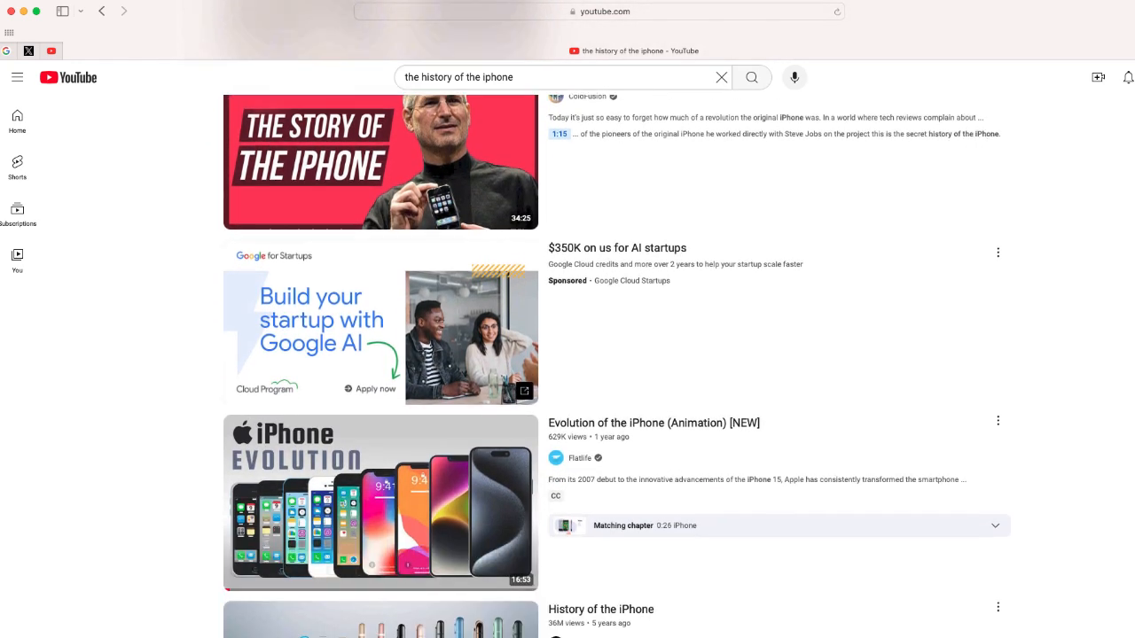
pyautogui.scroll(-3)
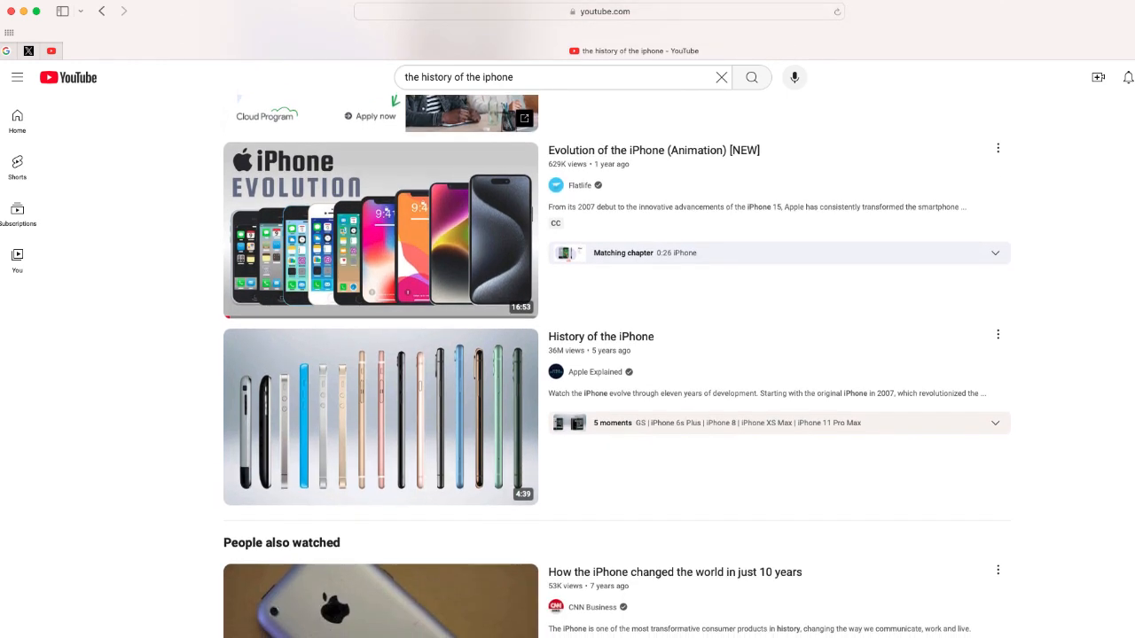
pyautogui.scroll(-3)
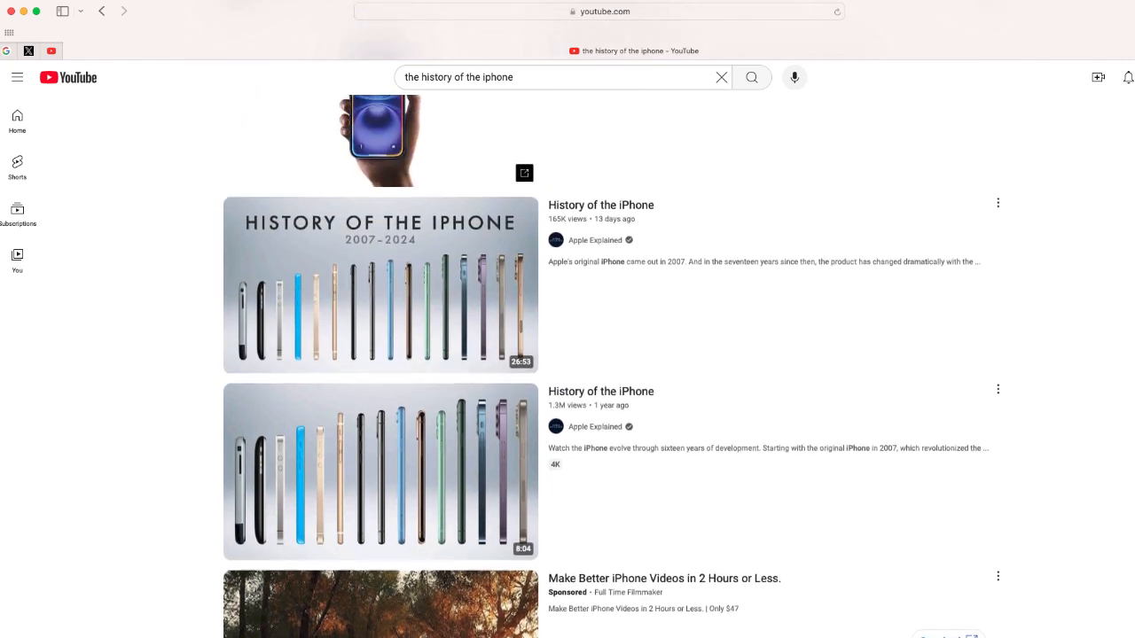
pyautogui.scroll(3)
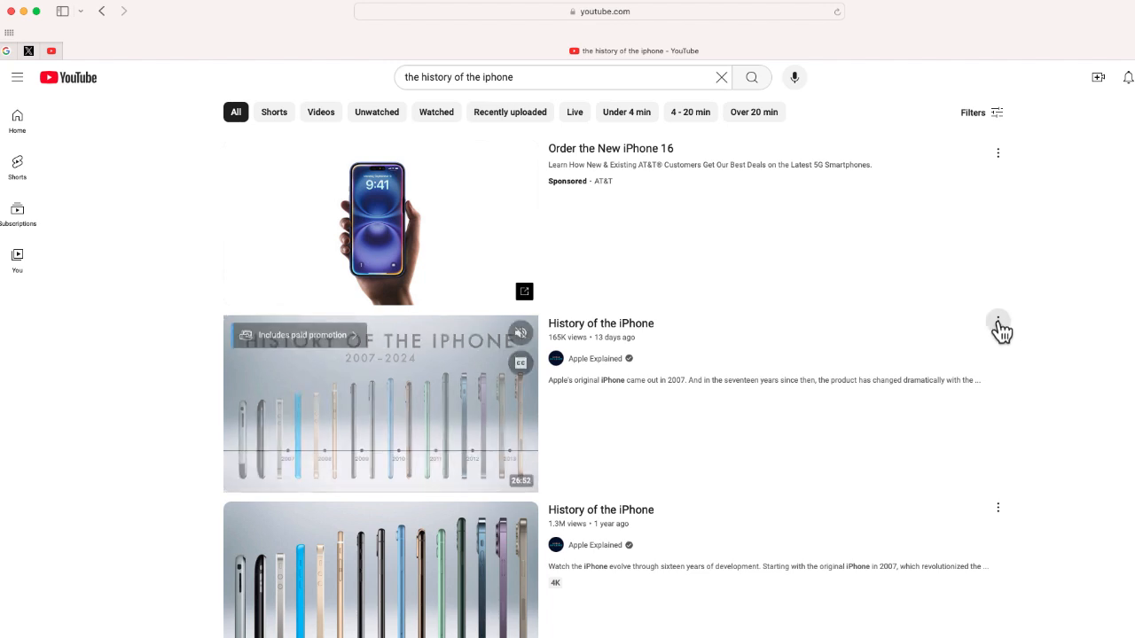
pyautogui.click(998, 321)
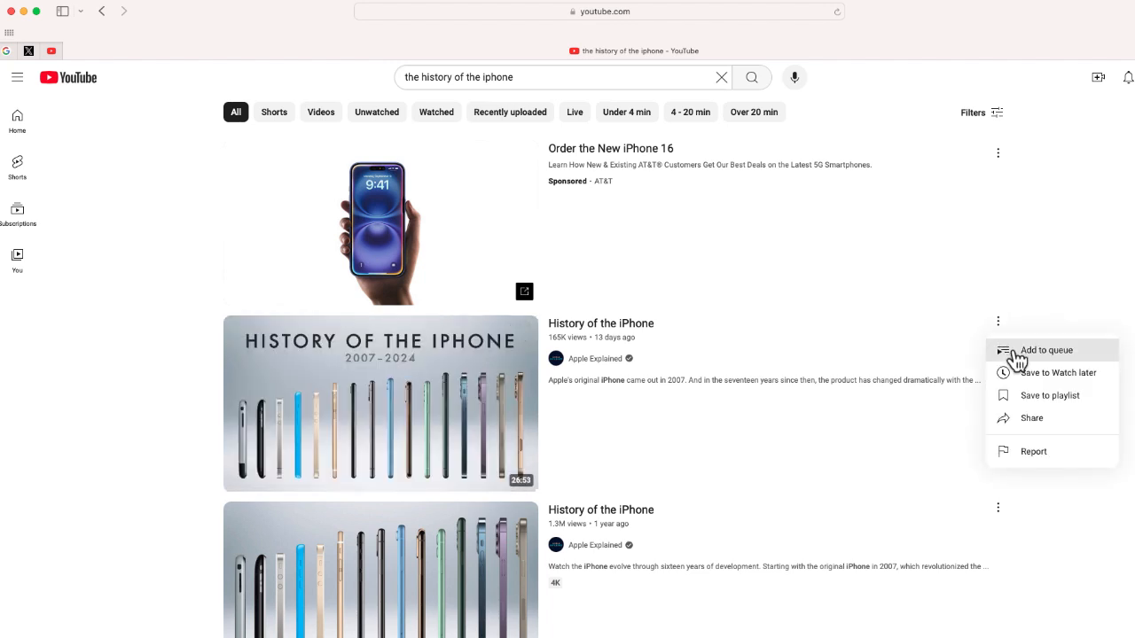
pyautogui.click(1032, 418)
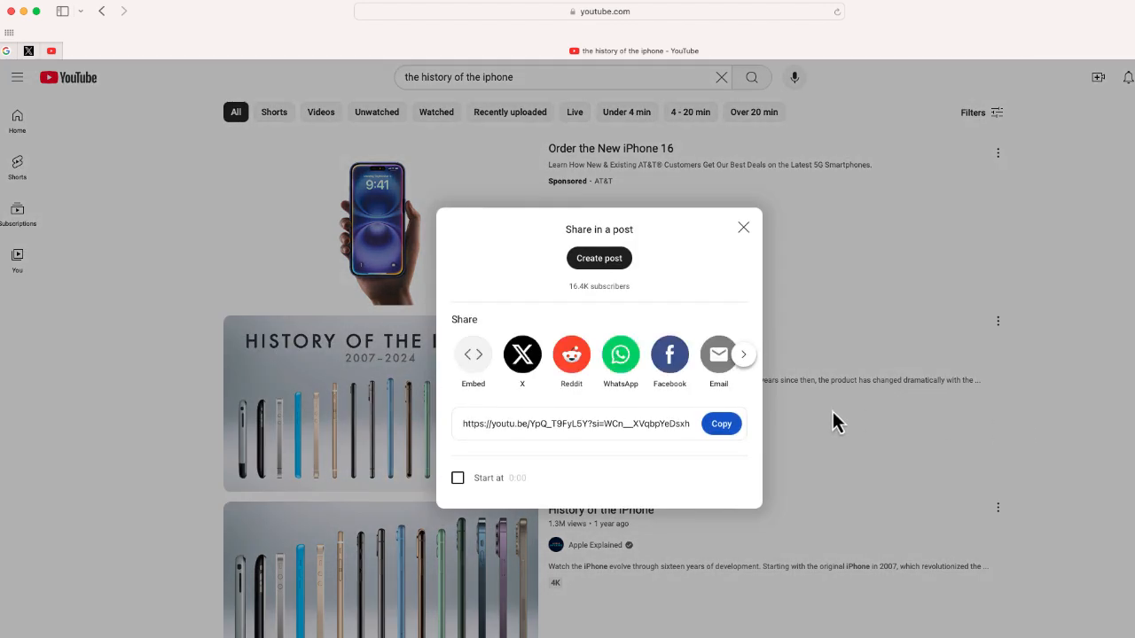
pyautogui.click(720, 423)
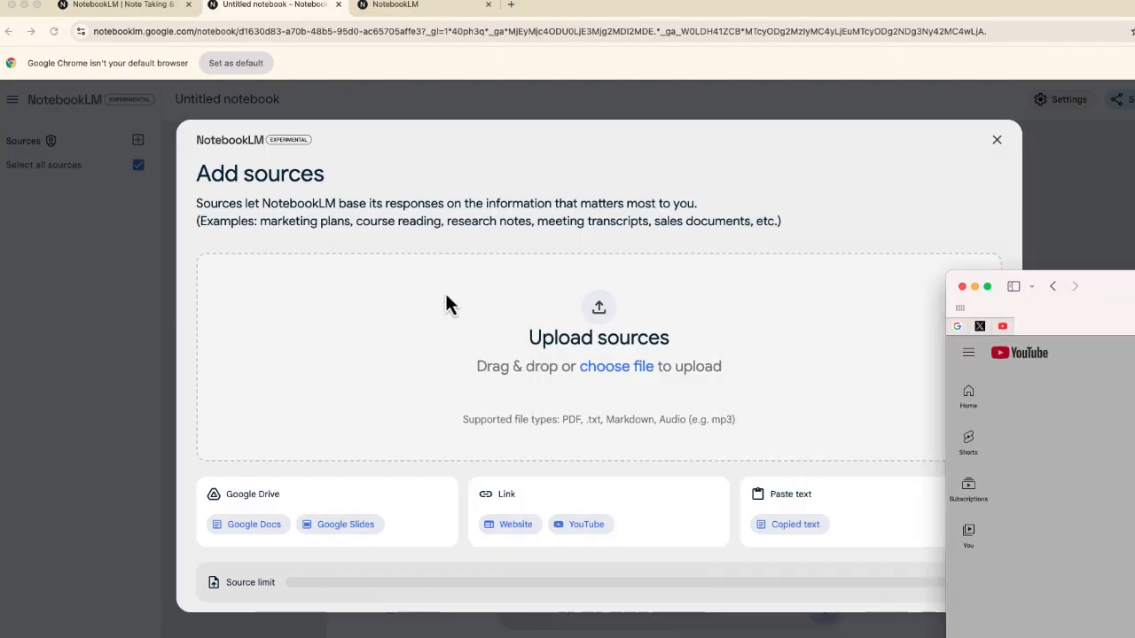
pyautogui.click(586, 525)
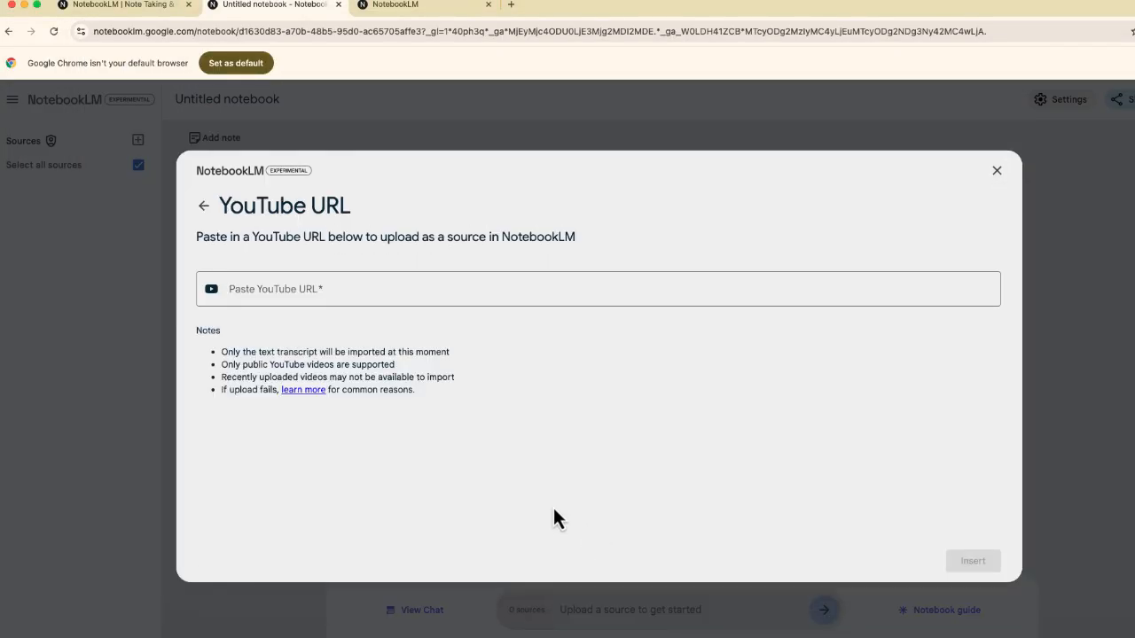
pyautogui.write('https://youtube/YpQ_T9FyL5Y?si=WCn__XVqbpYeDsxh')
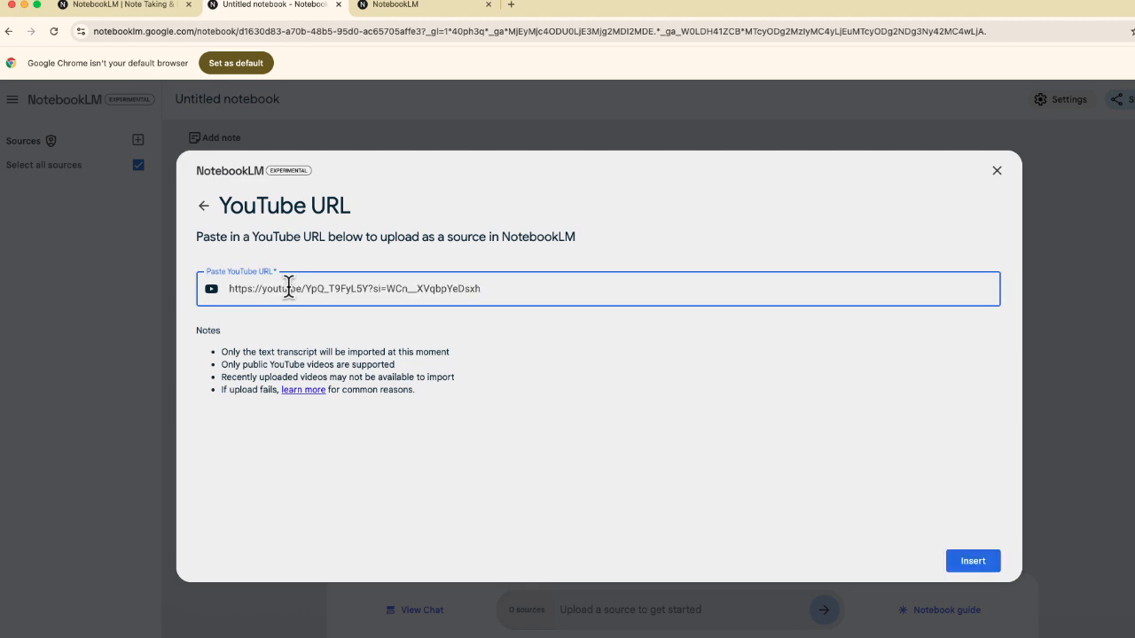
pyautogui.click(972, 560)
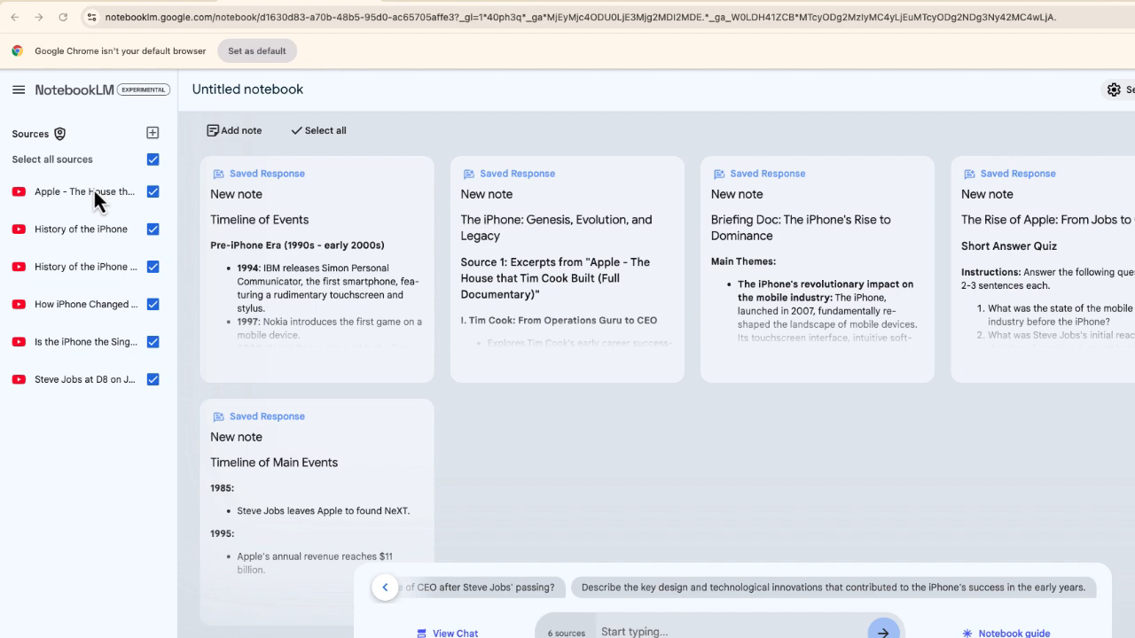
pyautogui.click(85, 192)
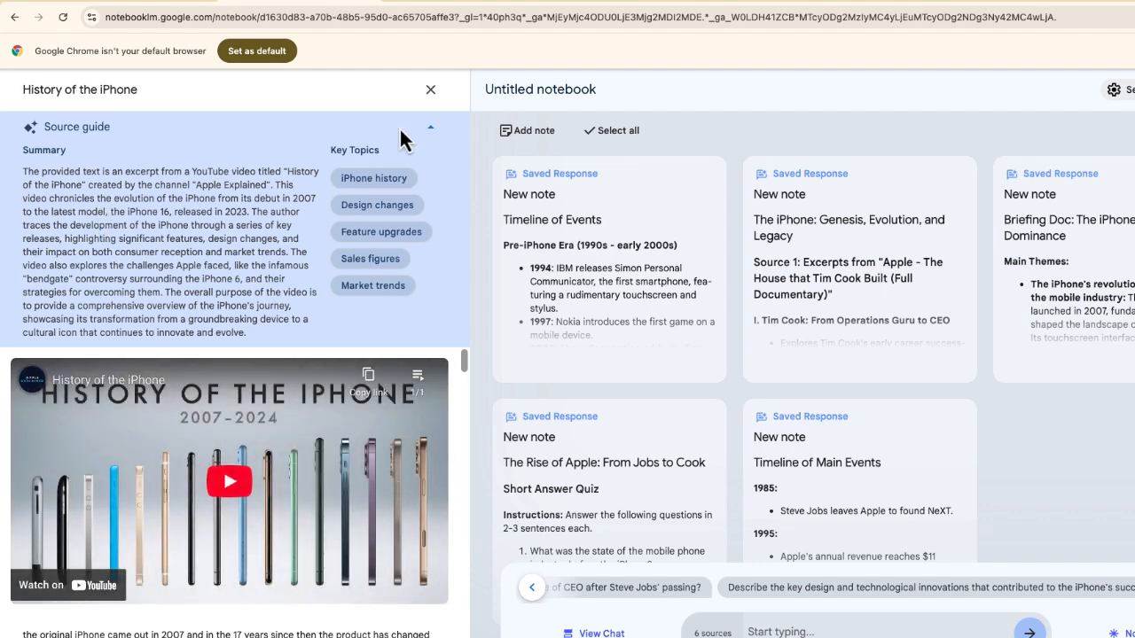
pyautogui.click(431, 88)
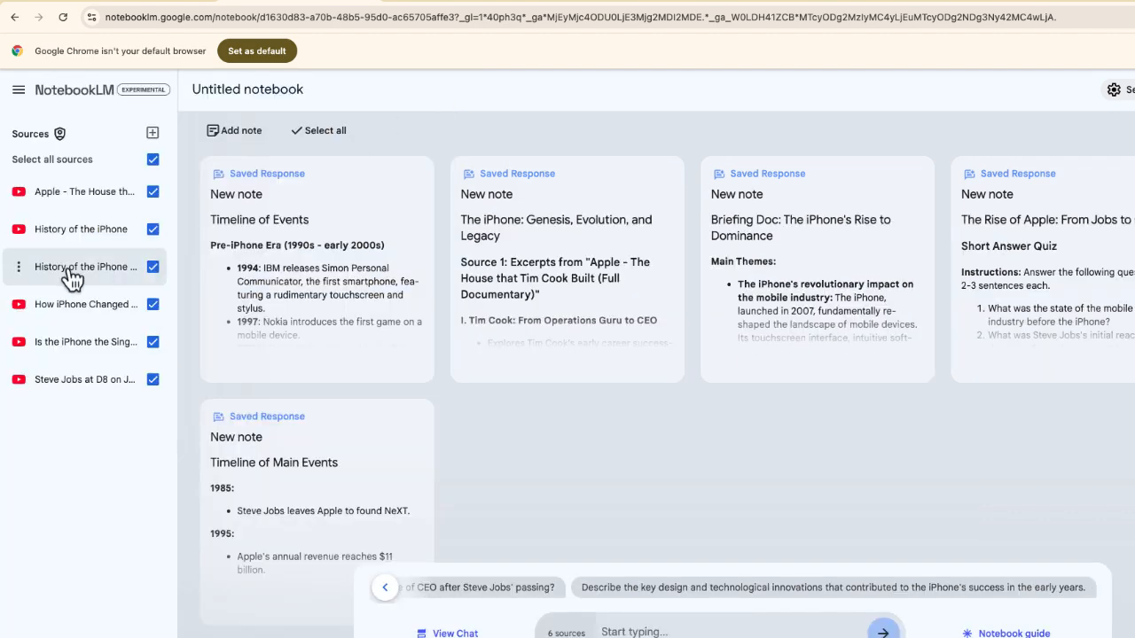
pyautogui.click(85, 266)
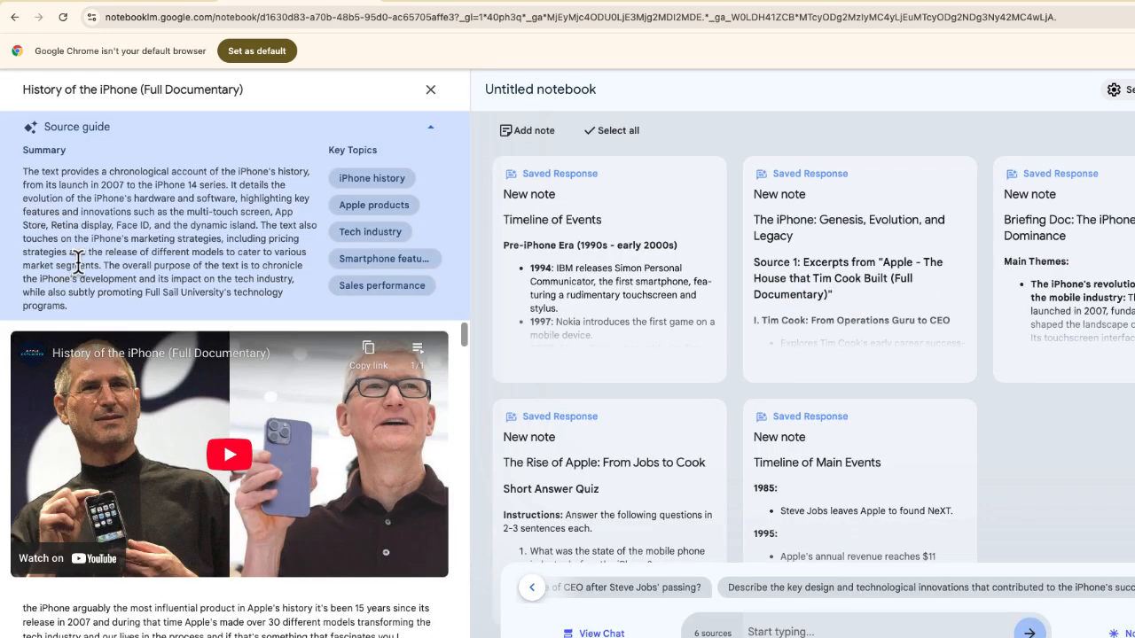
pyautogui.moveTo(131, 491)
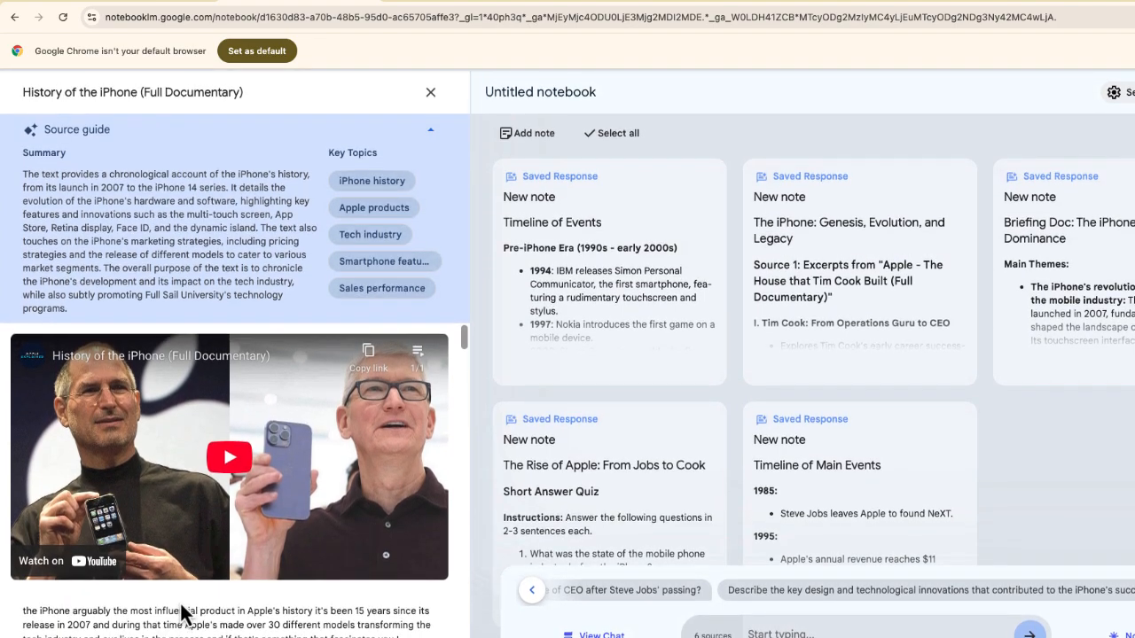
pyautogui.scroll(-3)
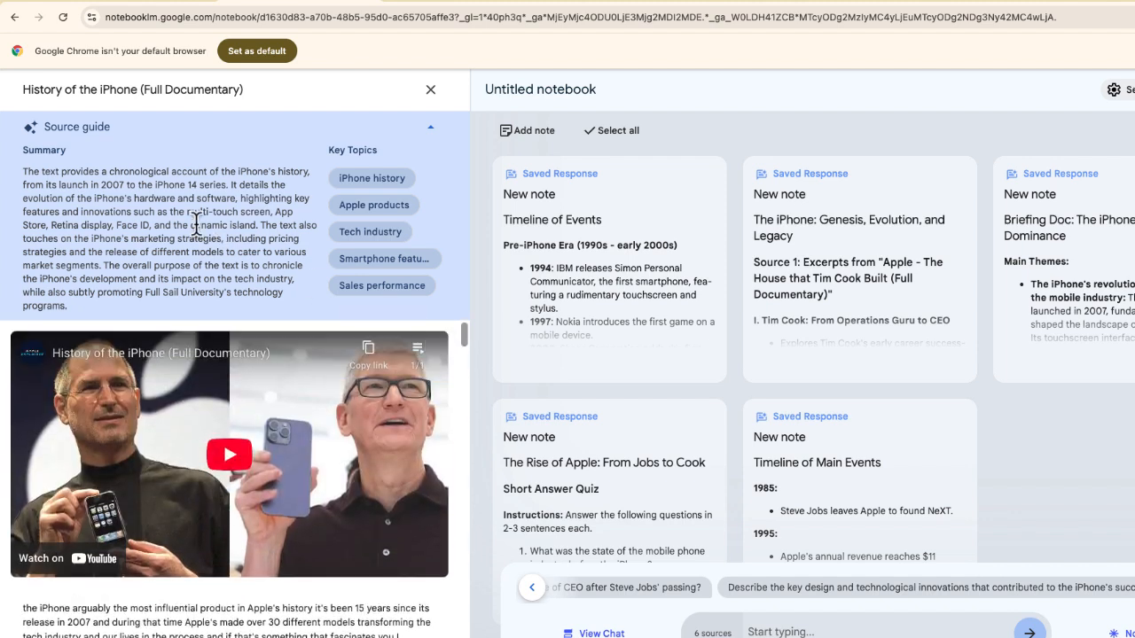
pyautogui.moveTo(323, 248)
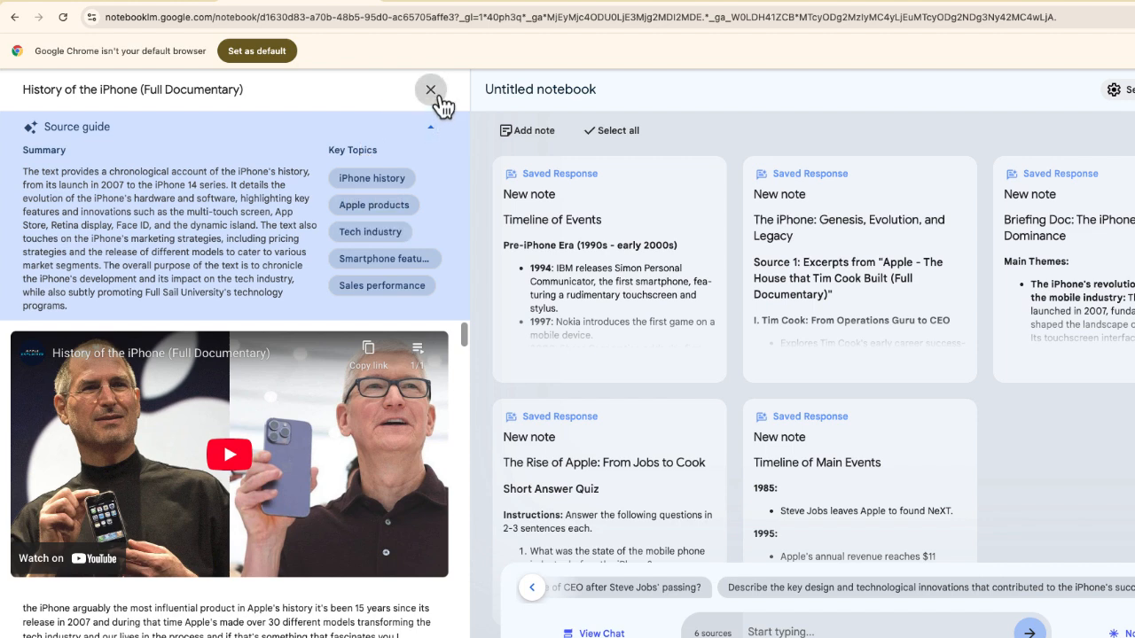
pyautogui.click(431, 89)
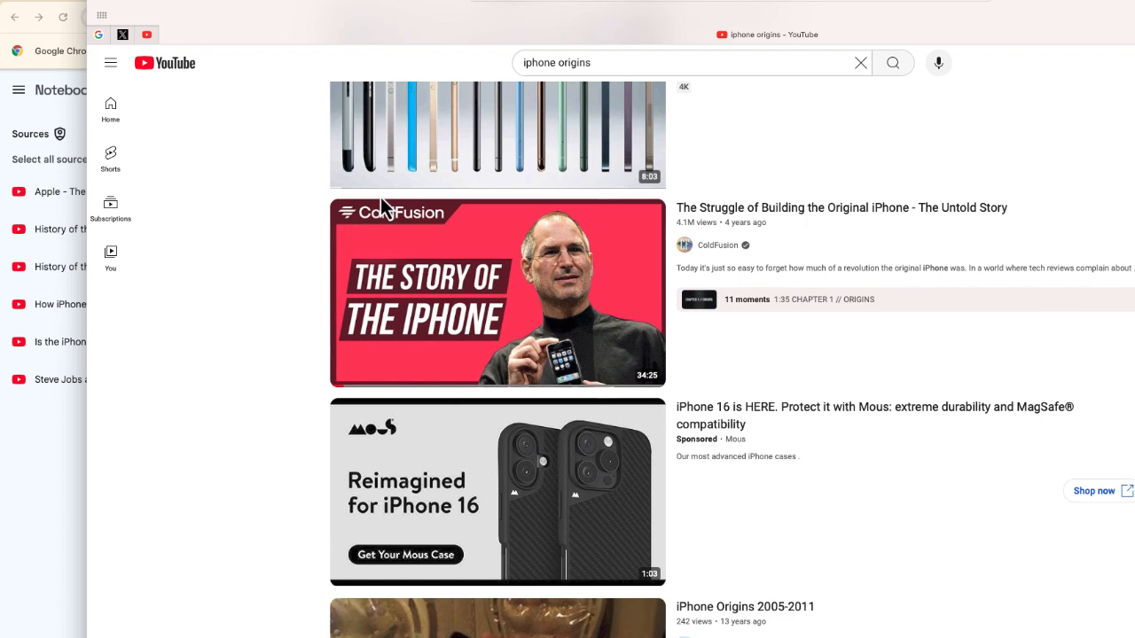
pyautogui.moveTo(497, 292)
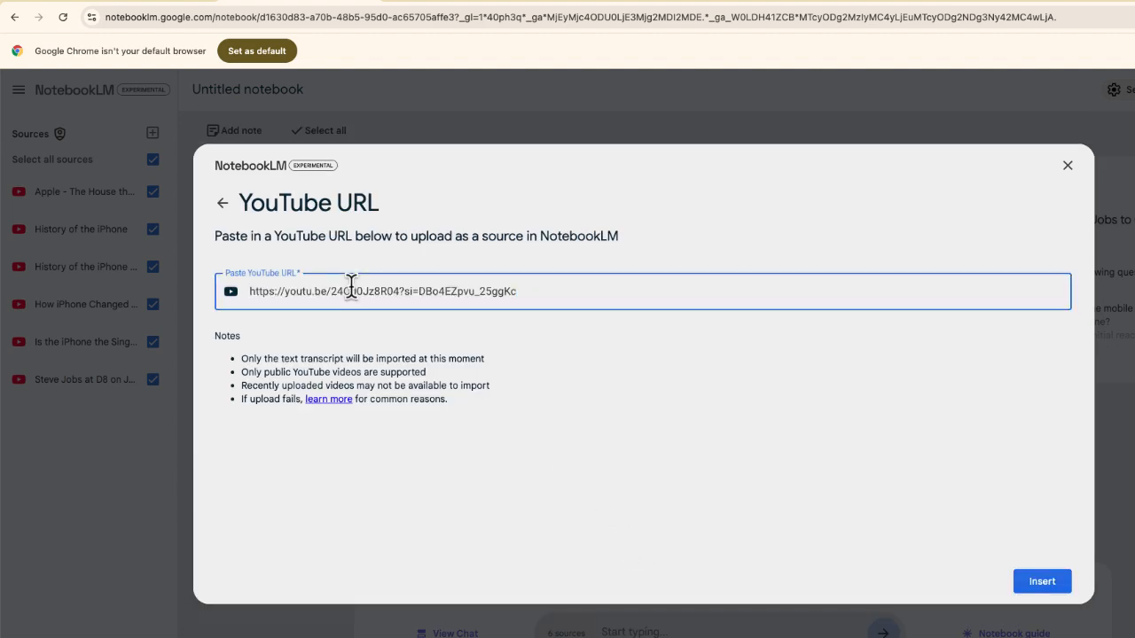
# Delete the YouTube source listed only by its web address, leaving six sources
pyautogui.click(1041, 582)
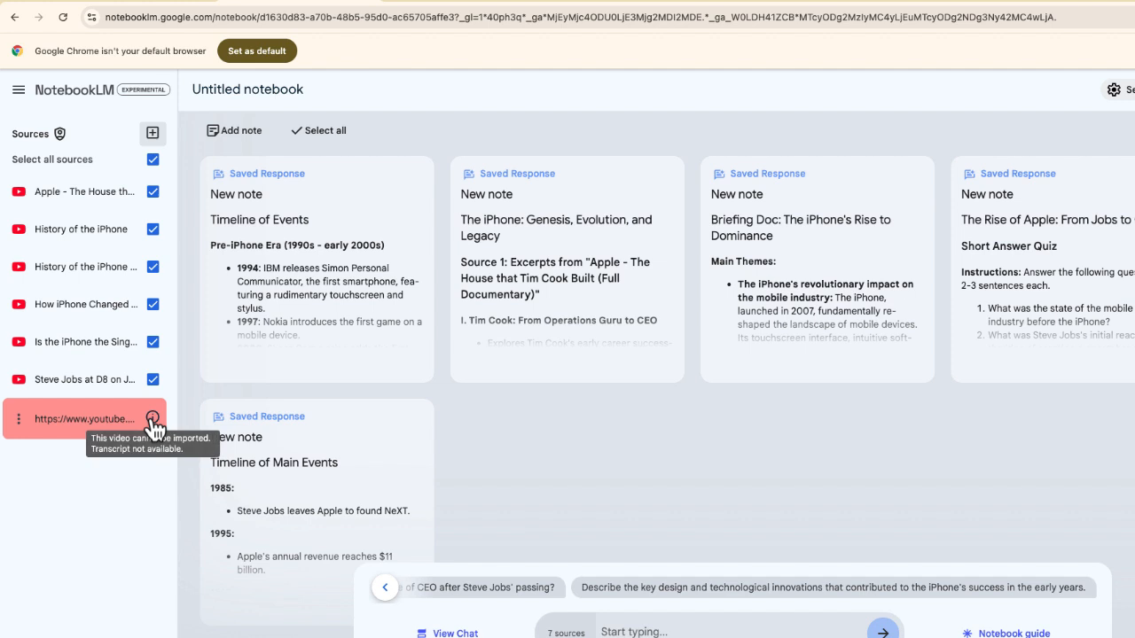
pyautogui.moveTo(575, 482)
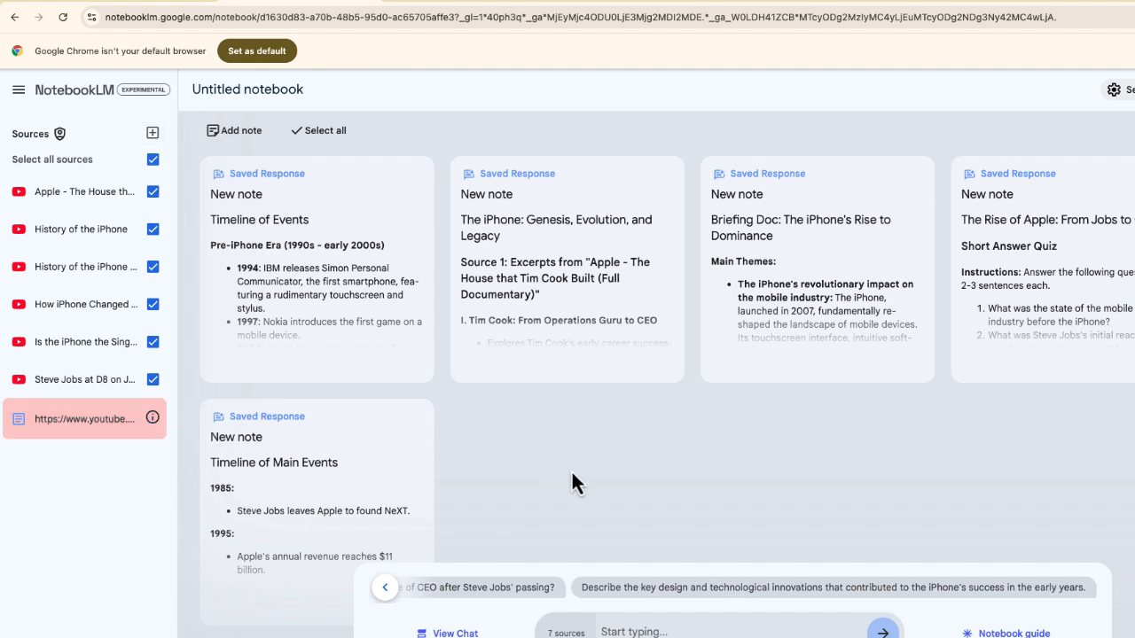
pyautogui.moveTo(692, 487)
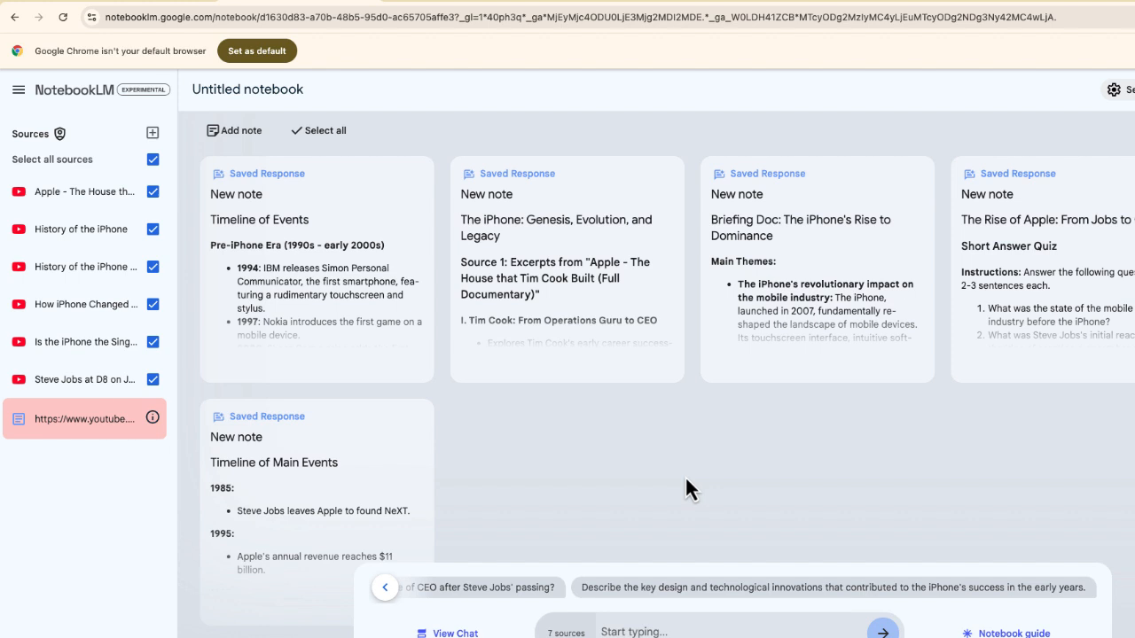
pyautogui.moveTo(105, 523)
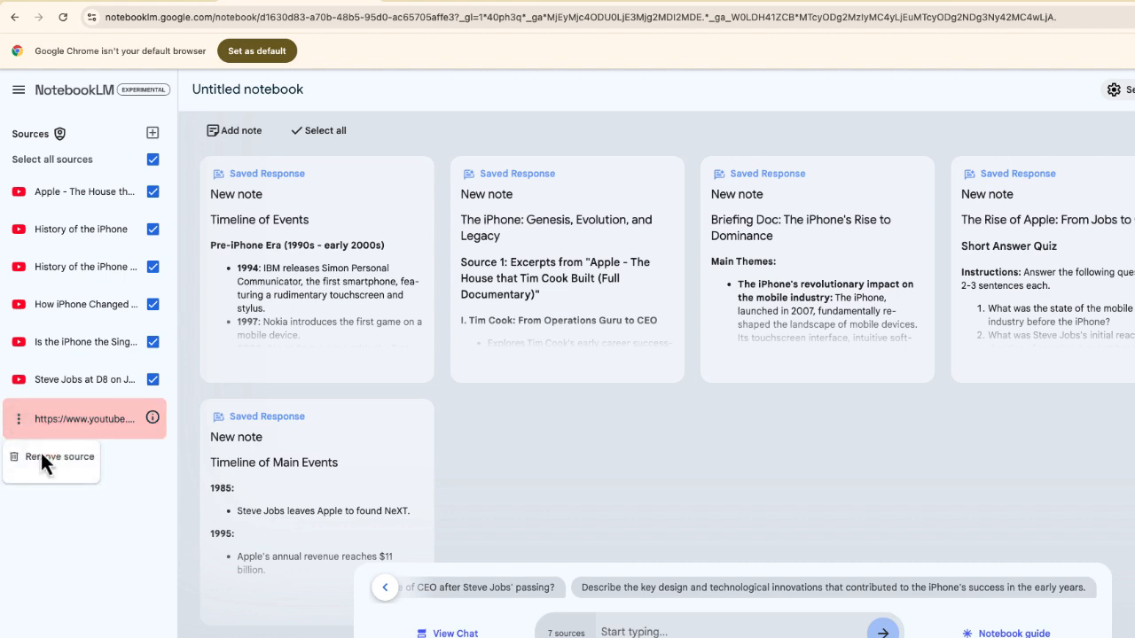
pyautogui.click(60, 455)
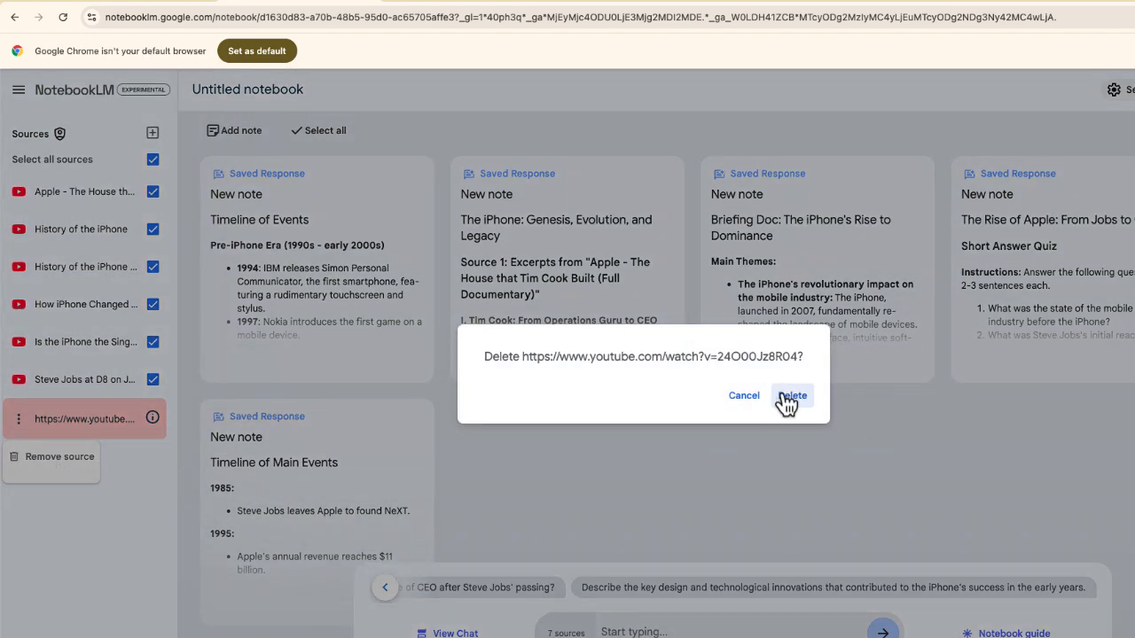
pyautogui.click(791, 396)
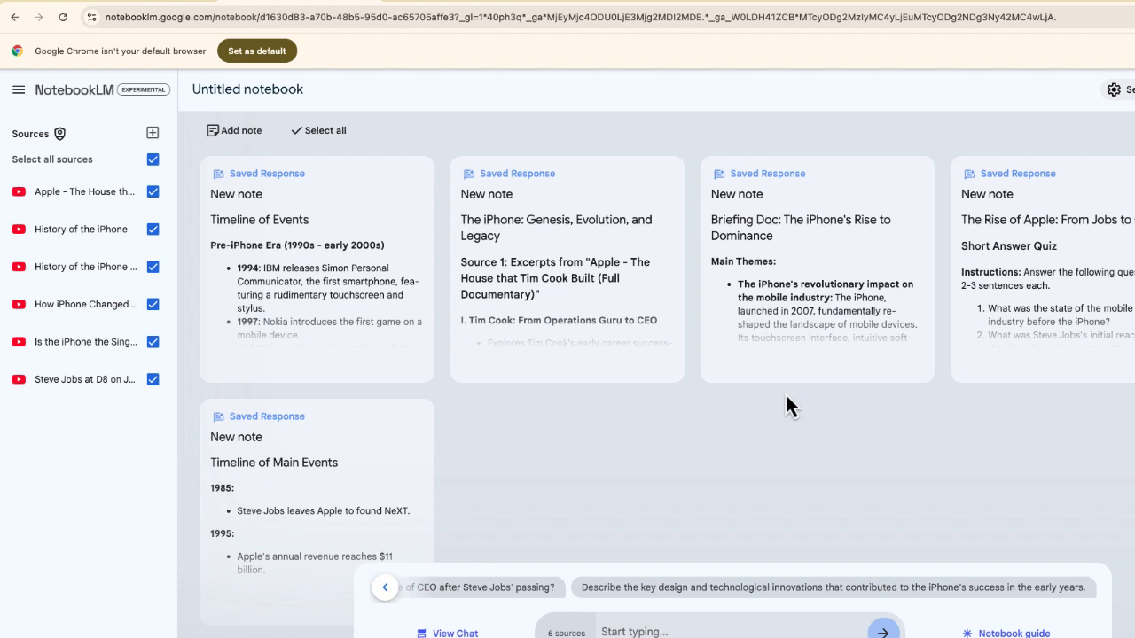
pyautogui.scroll(-3)
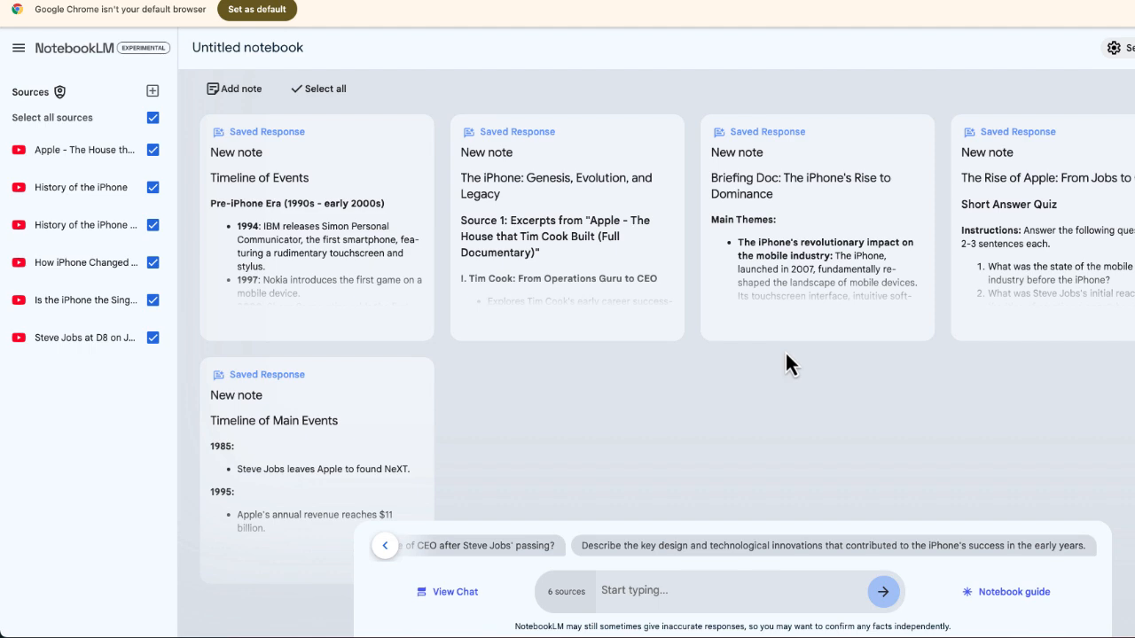
pyautogui.click(1014, 592)
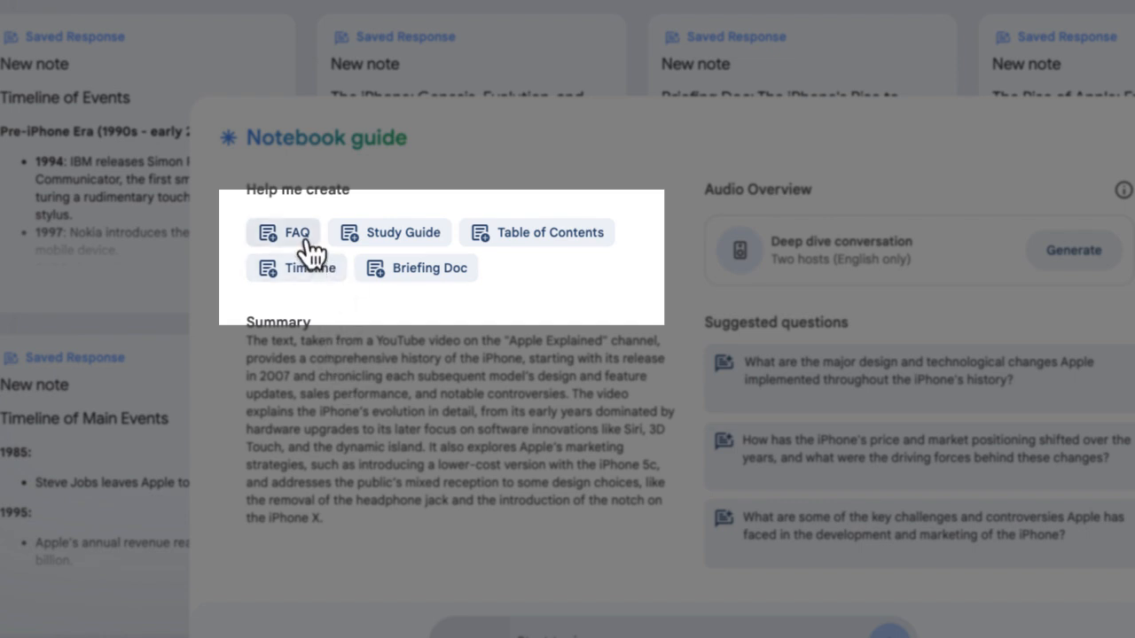
# Generate an iPhone FAQ note from the sources and read through its answers
pyautogui.click(282, 232)
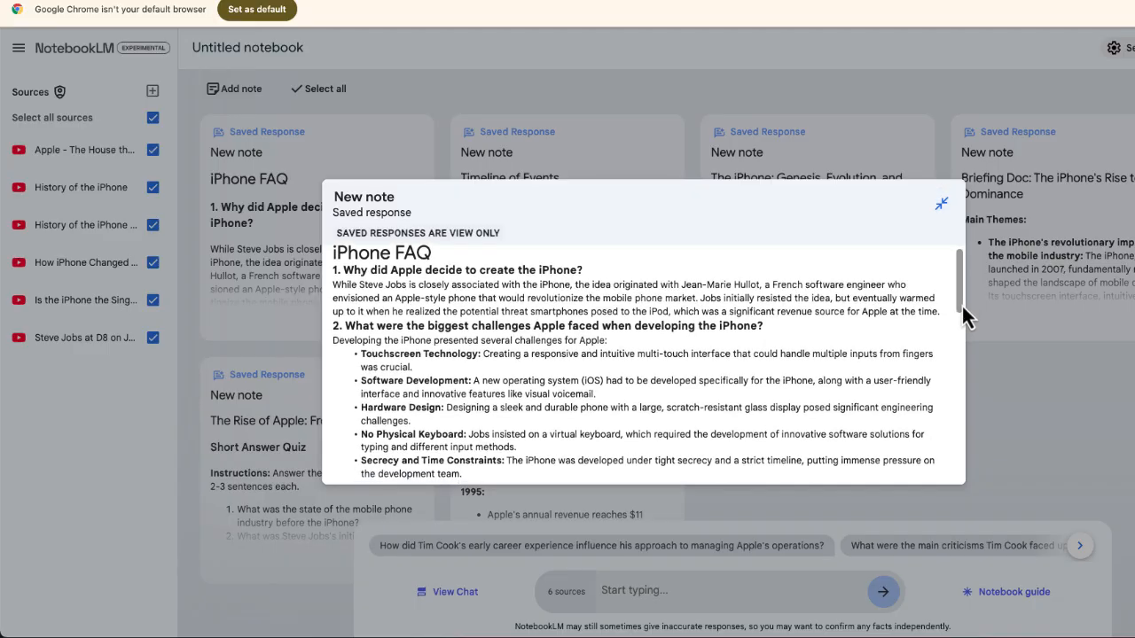
pyautogui.scroll(-3)
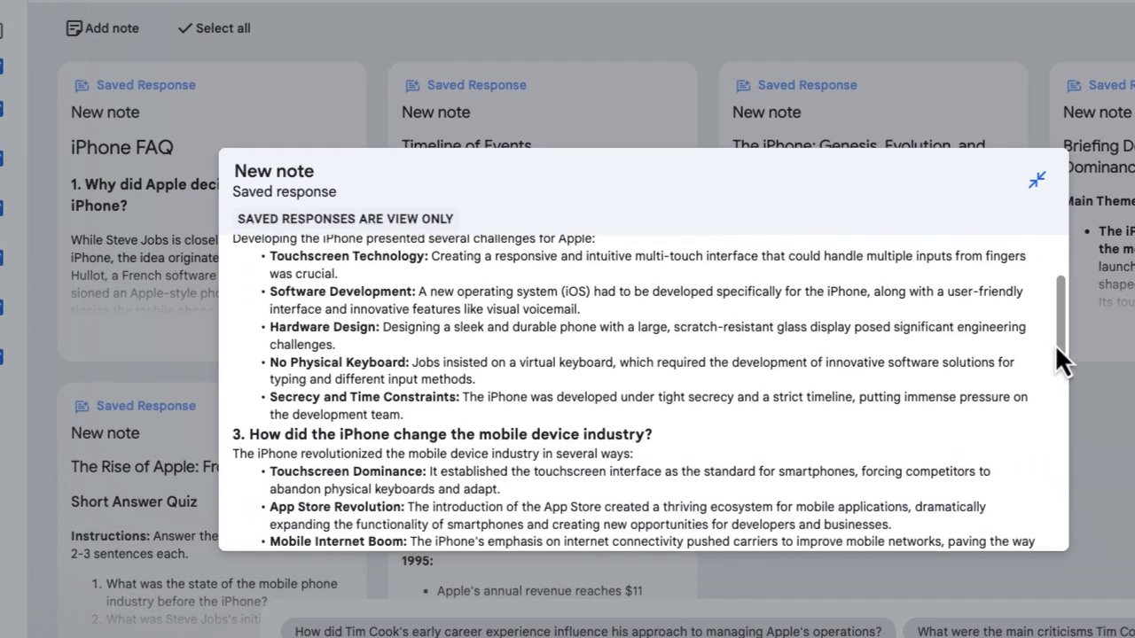
pyautogui.scroll(-3)
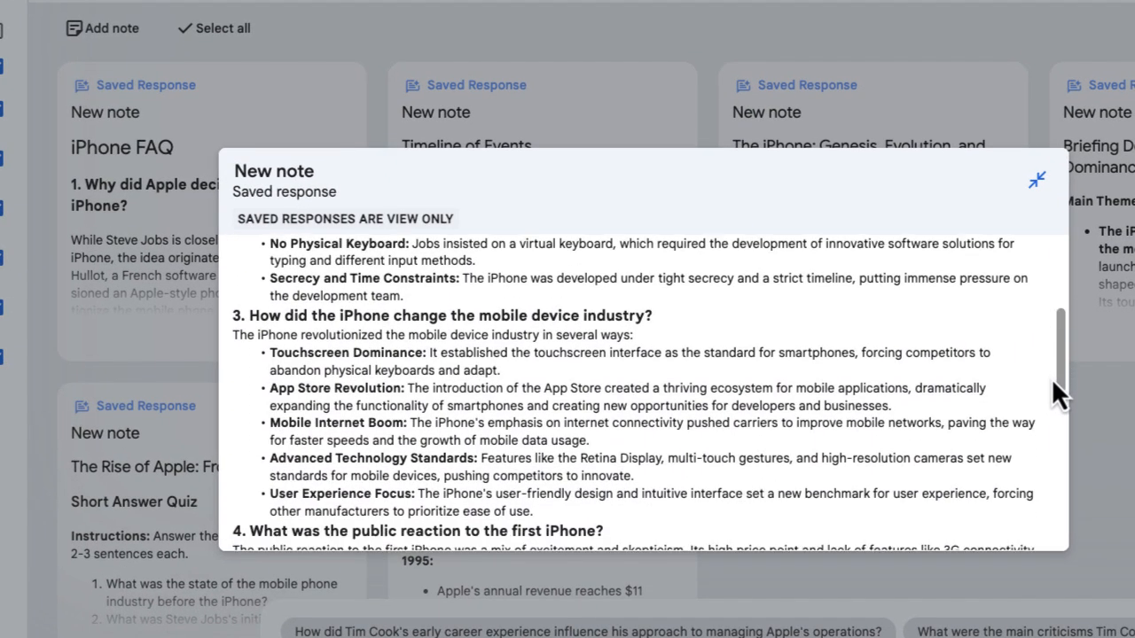
pyautogui.scroll(-3)
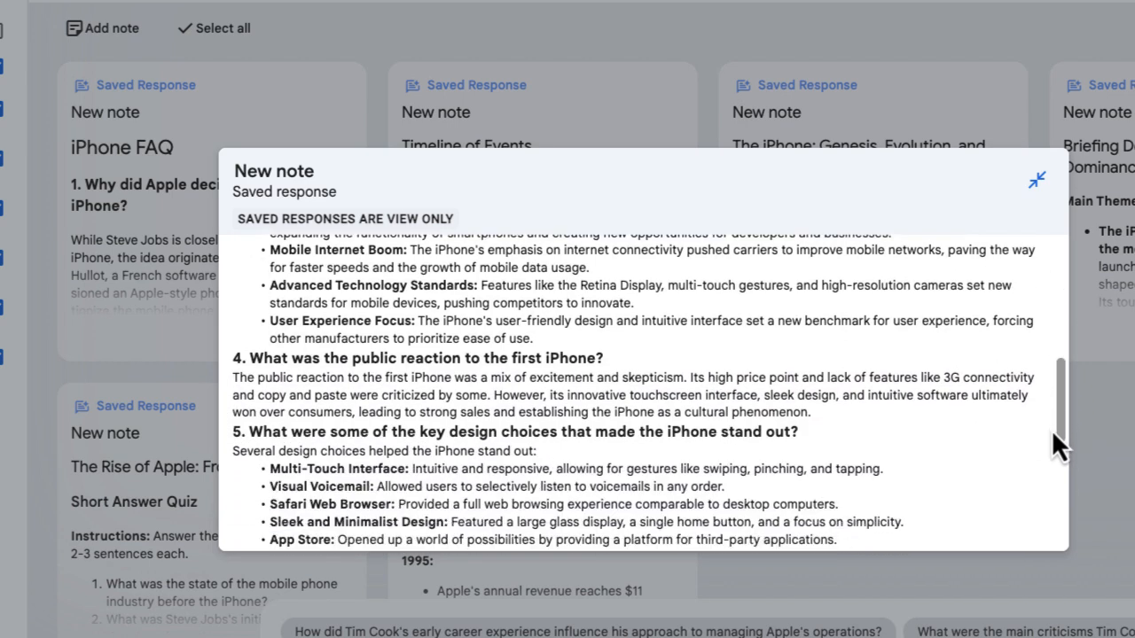
pyautogui.scroll(-3)
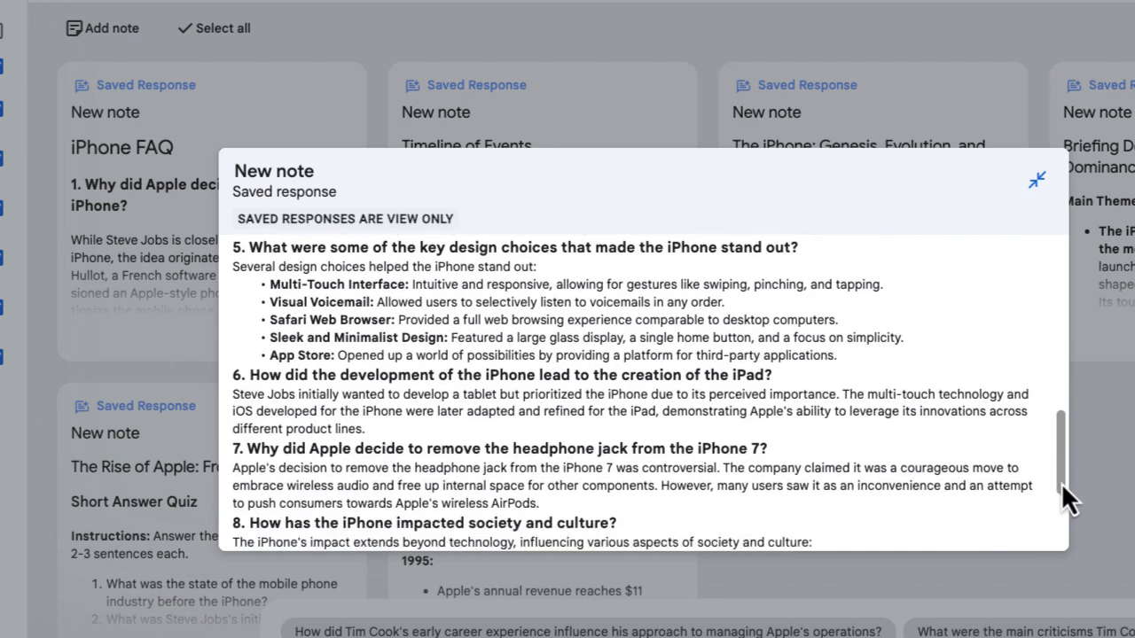
pyautogui.click(1035, 181)
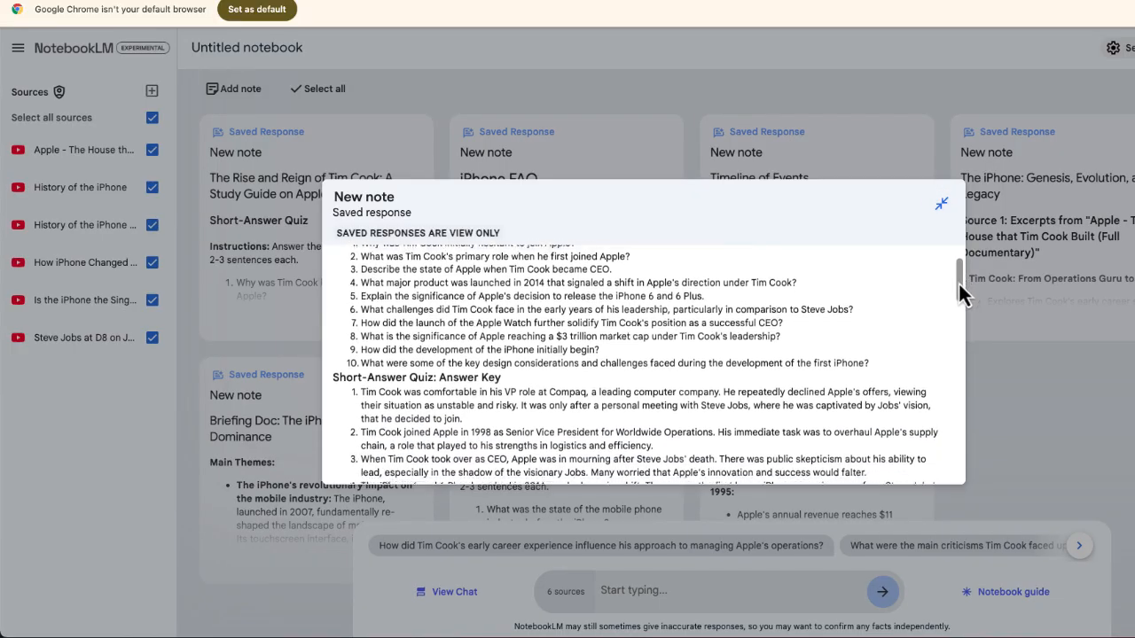
# Read the Tim Cook study guide past its quiz, answer key and essay questions into the glossary
pyautogui.scroll(-3)
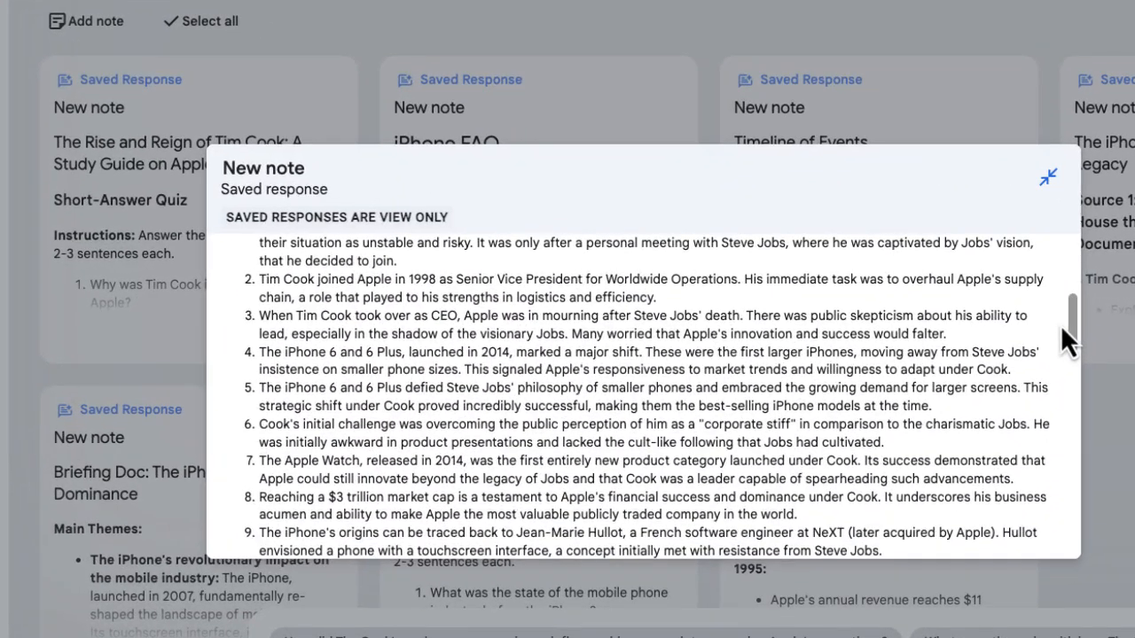
pyautogui.scroll(-3)
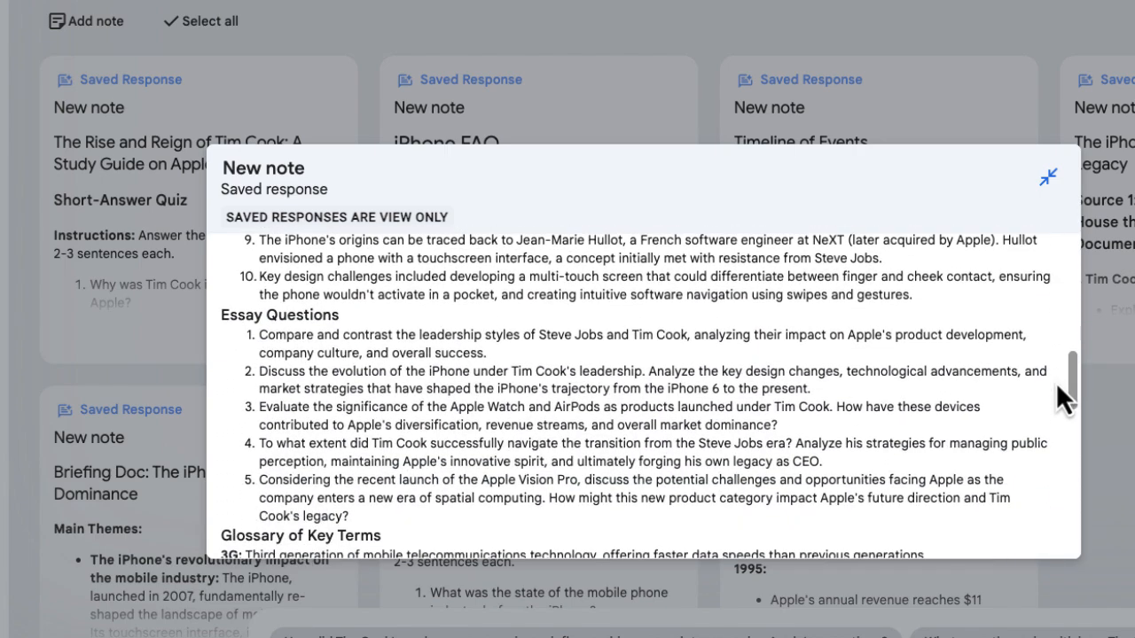
pyautogui.scroll(-3)
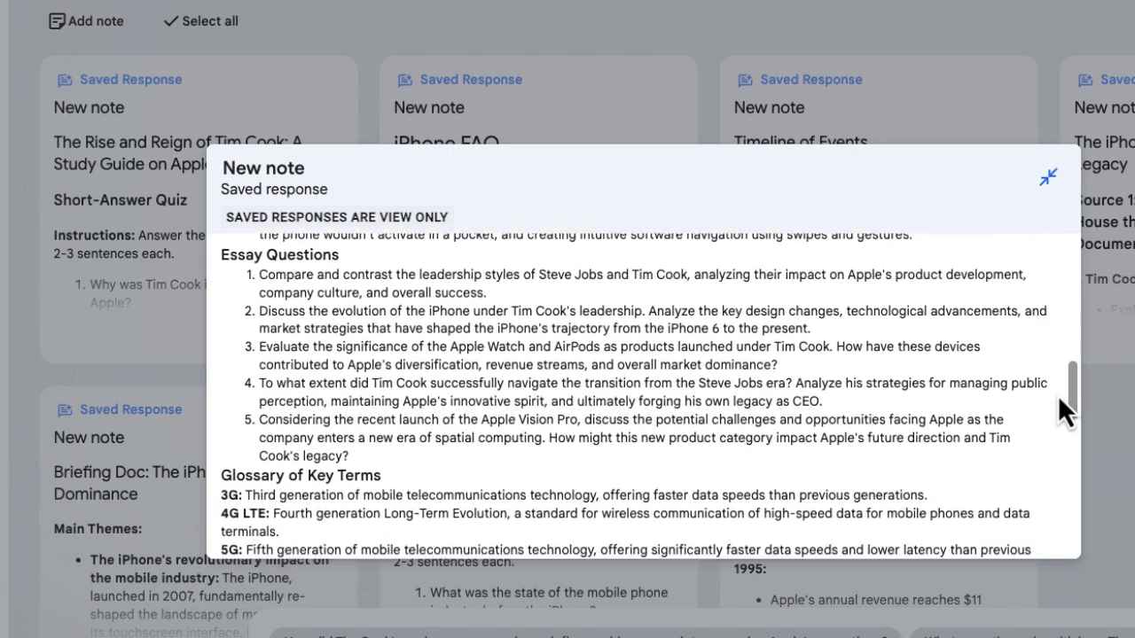
pyautogui.scroll(-3)
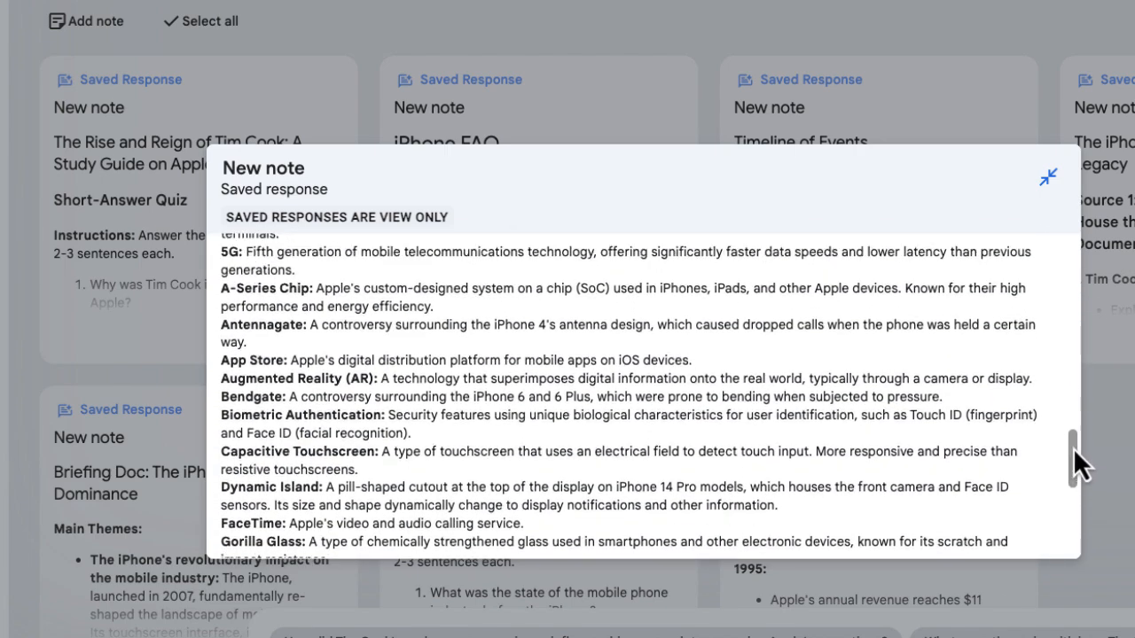
# Generate a Timeline of Events note from the sources and read into the iPhone evolution era
pyautogui.click(1048, 177)
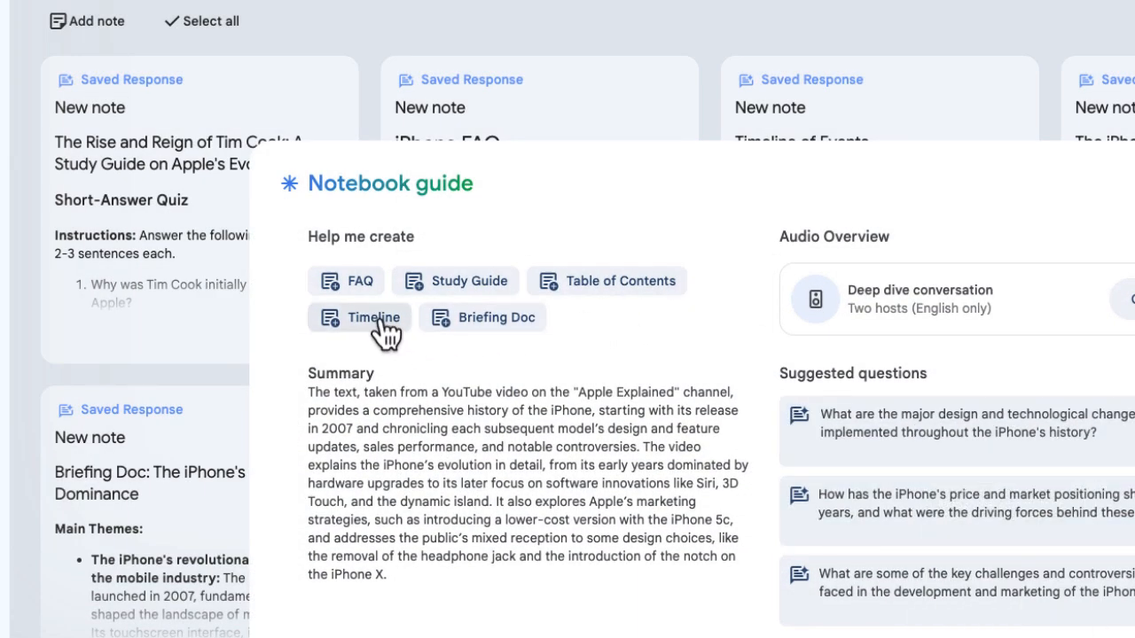
pyautogui.click(372, 318)
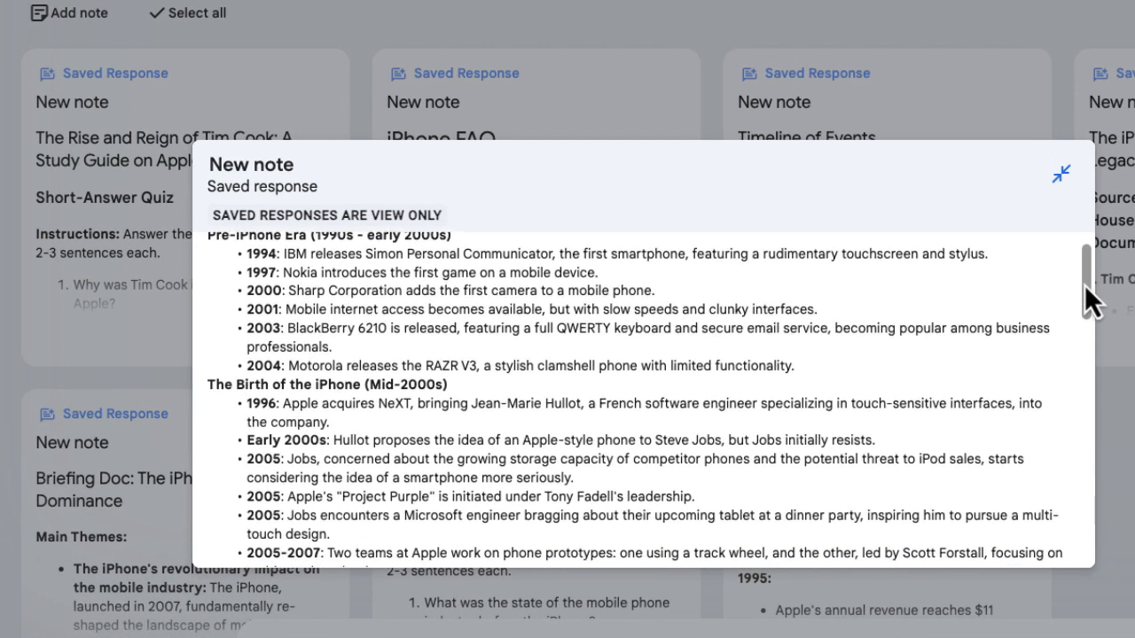
pyautogui.scroll(-3)
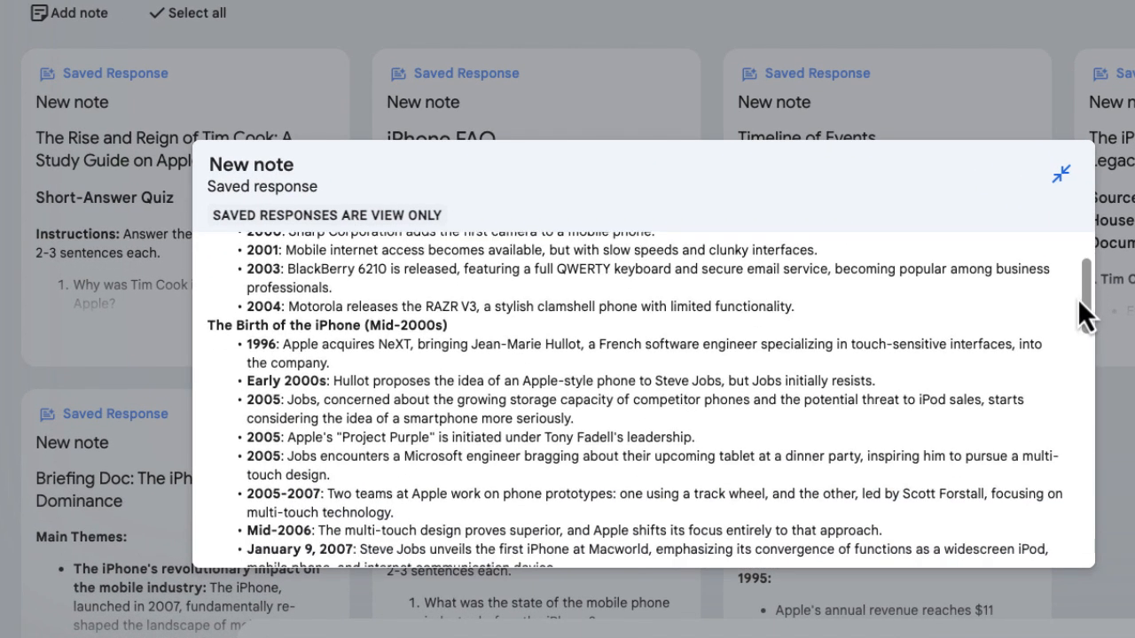
pyautogui.scroll(-3)
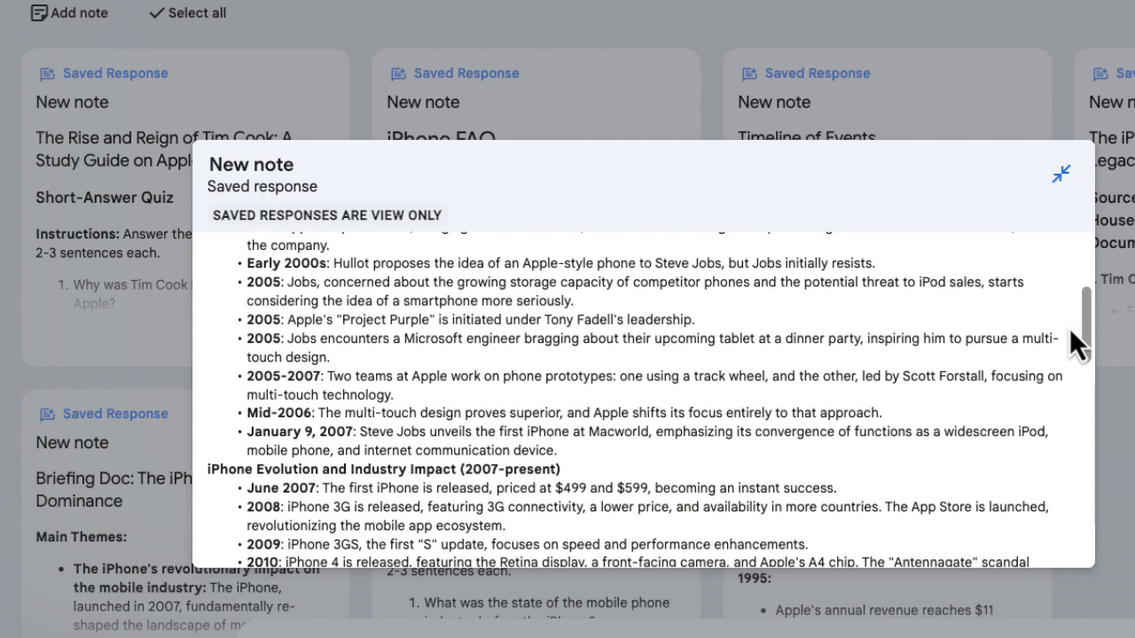
pyautogui.scroll(3)
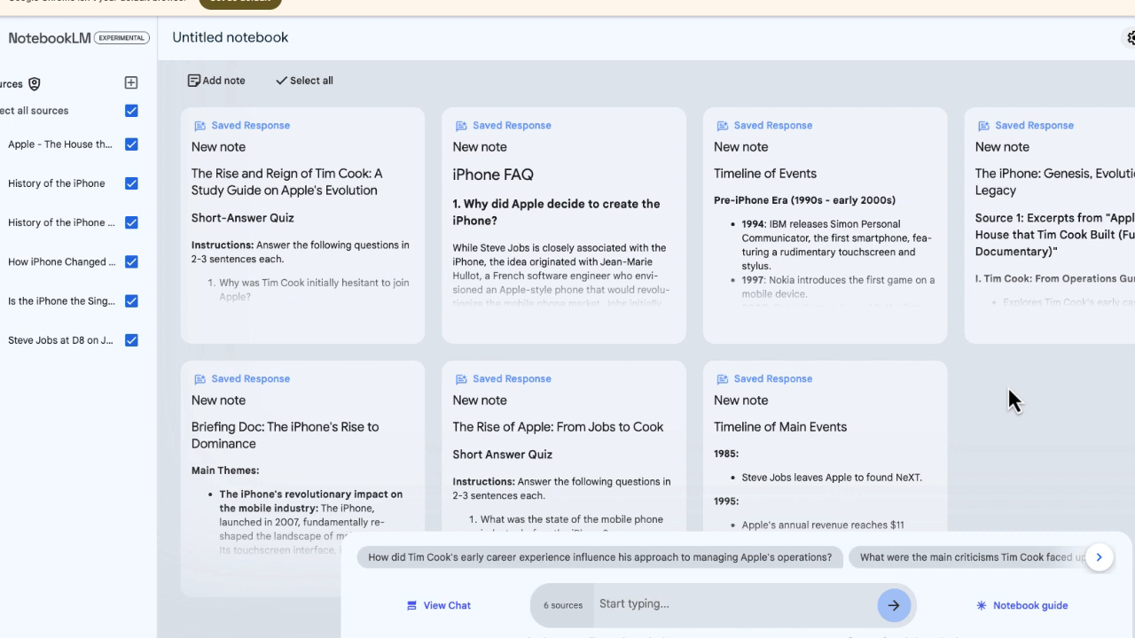
pyautogui.moveTo(617, 603)
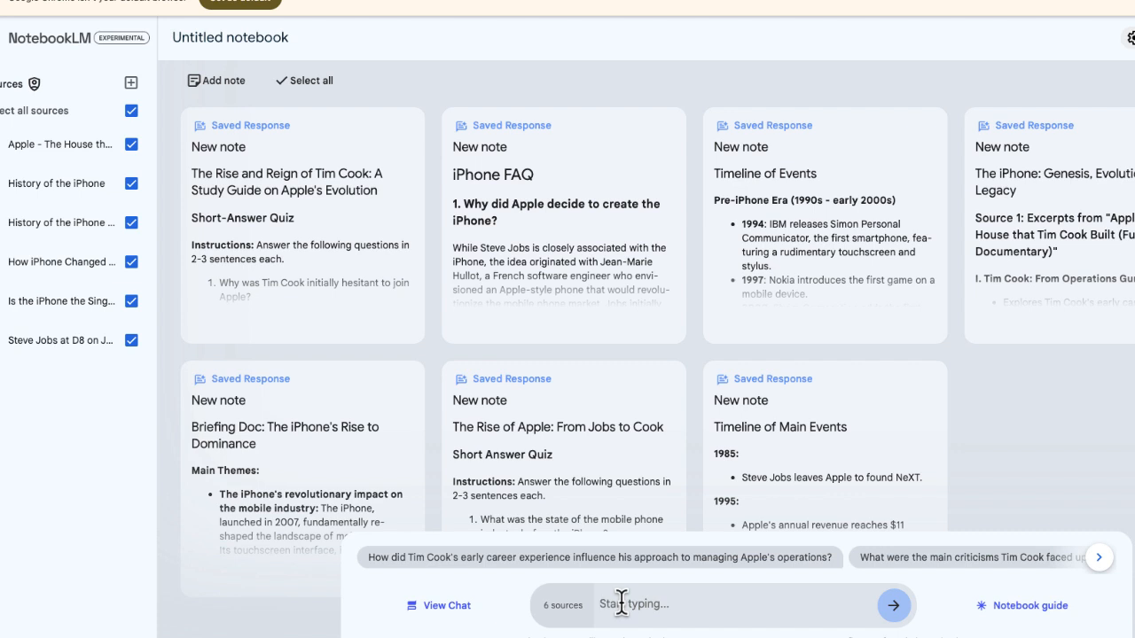
pyautogui.moveTo(85, 266)
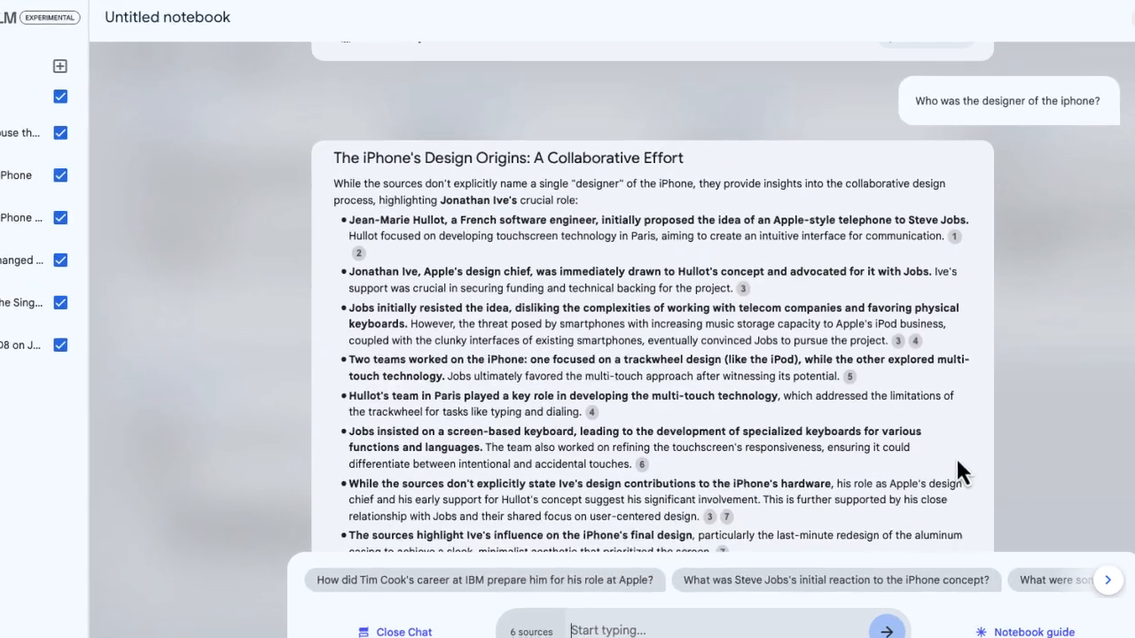
# Read the chat answer 'The iPhone's Design Origins' crediting Hullot and Jony Ive
pyautogui.scroll(3)
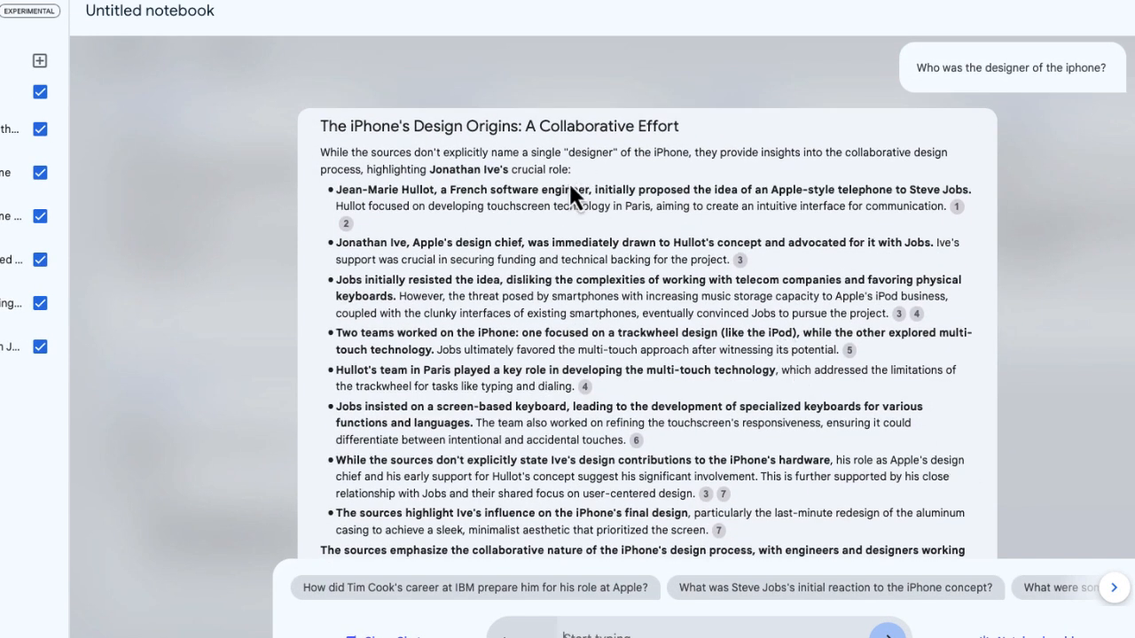
pyautogui.moveTo(479, 191)
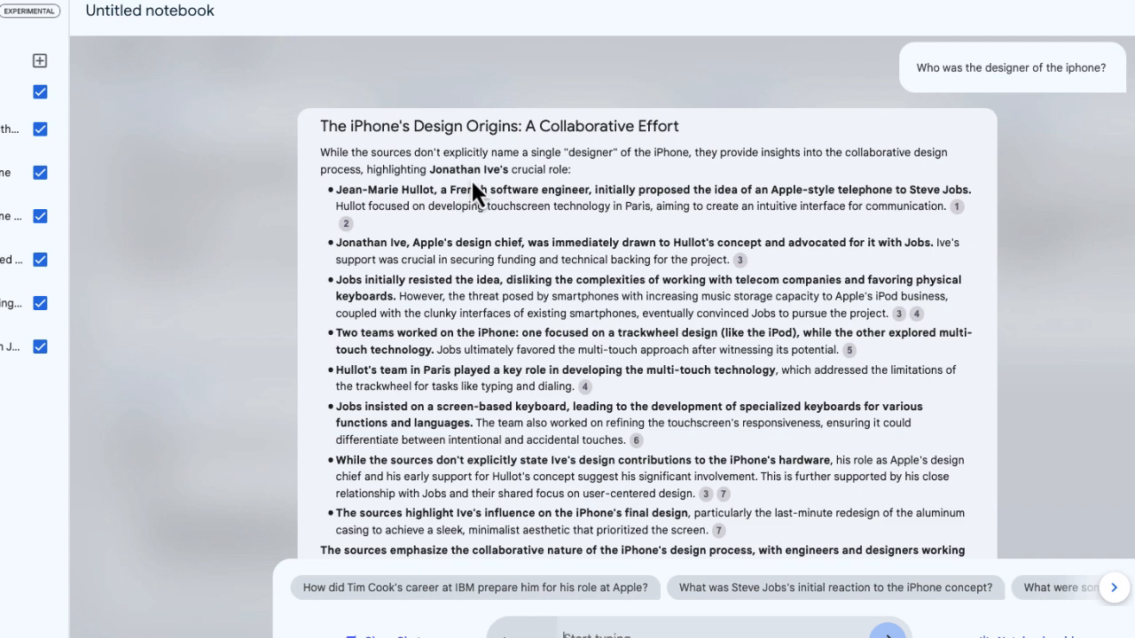
pyautogui.scroll(-3)
pyautogui.write("Why didn't microsoft release a smart phone?")
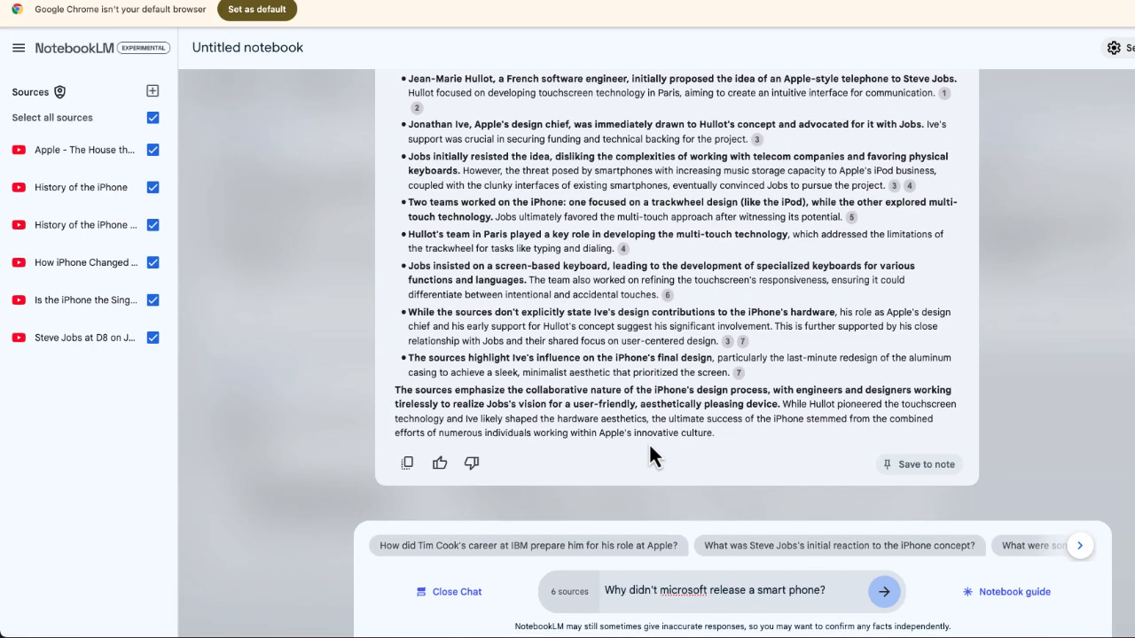
pyautogui.moveTo(887, 596)
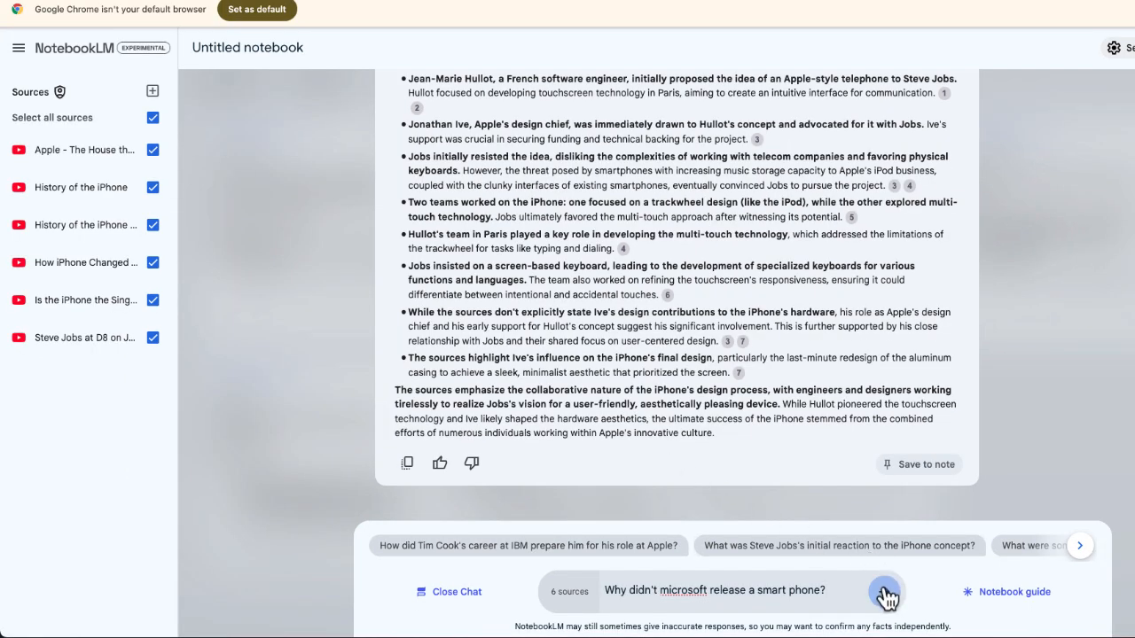
# Ask the chat 'Why didn't microsoft release a smart phone?' and read the Missed Opportunity answer
pyautogui.click(887, 592)
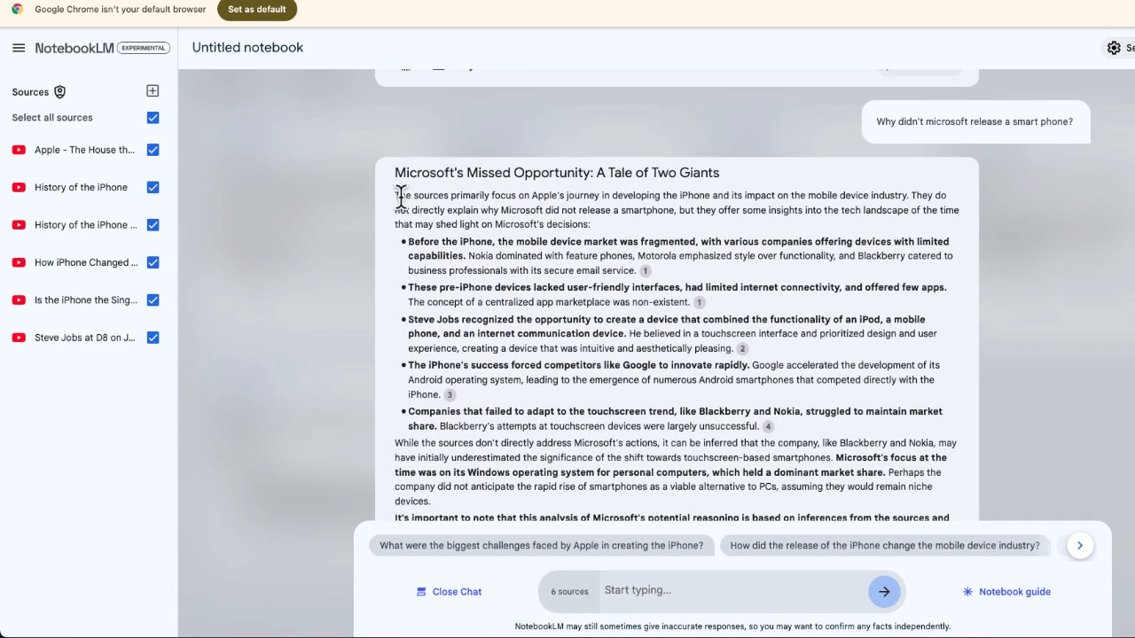
pyautogui.moveTo(397, 195); pyautogui.dragTo(677, 195)
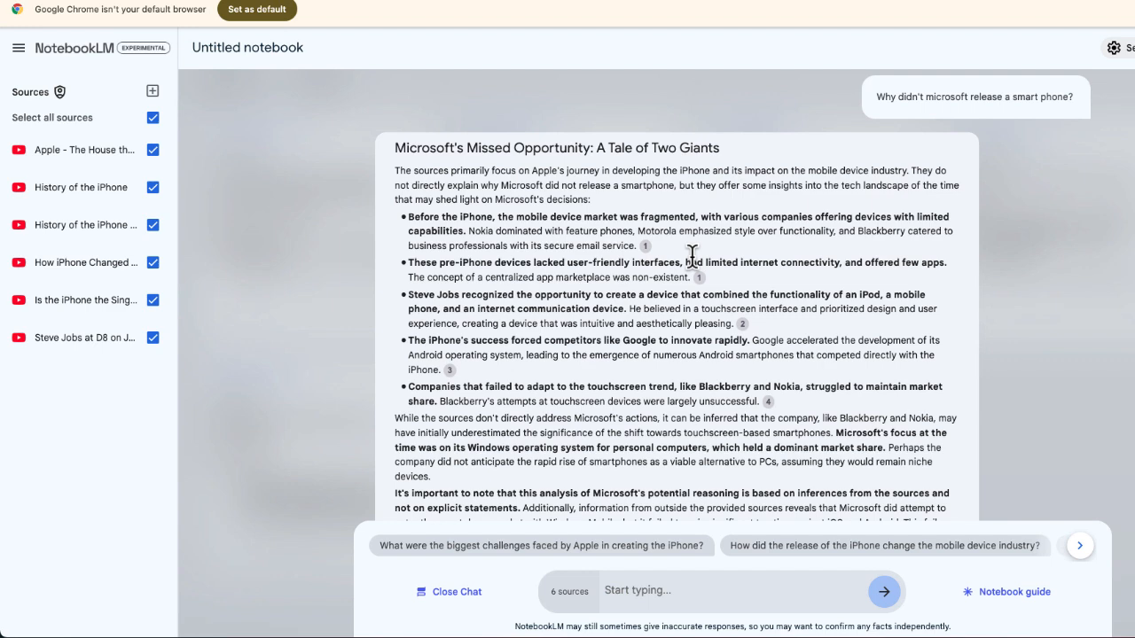
pyautogui.click(1014, 593)
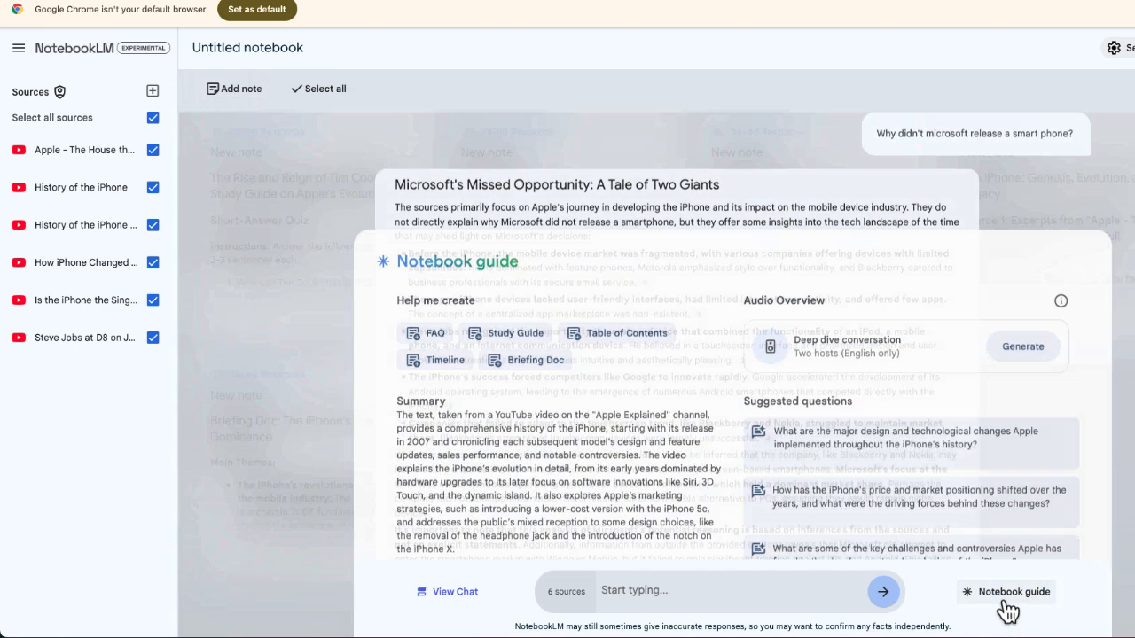